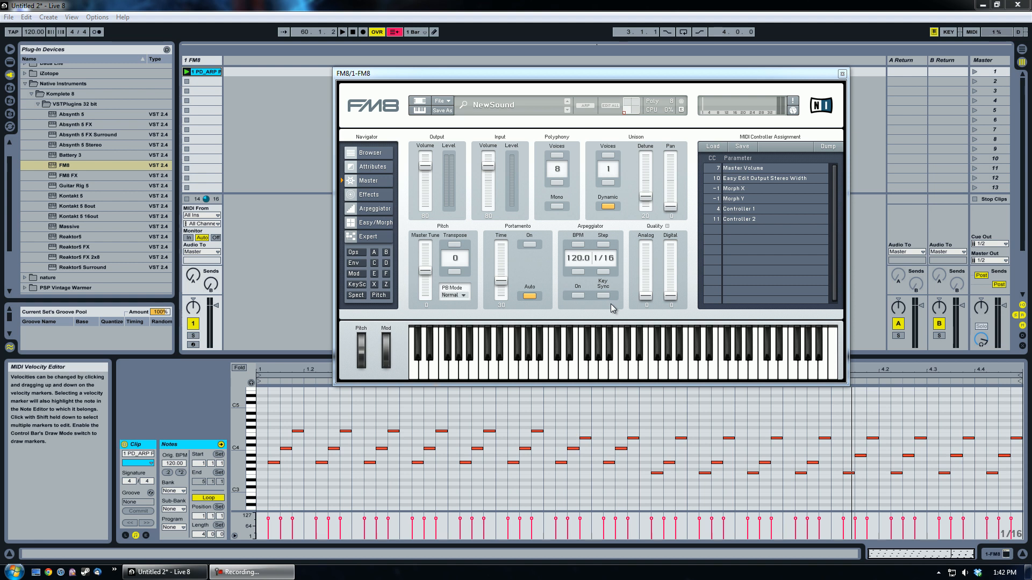
{"action": "mouse_move", "coordinate": [590, 75]}
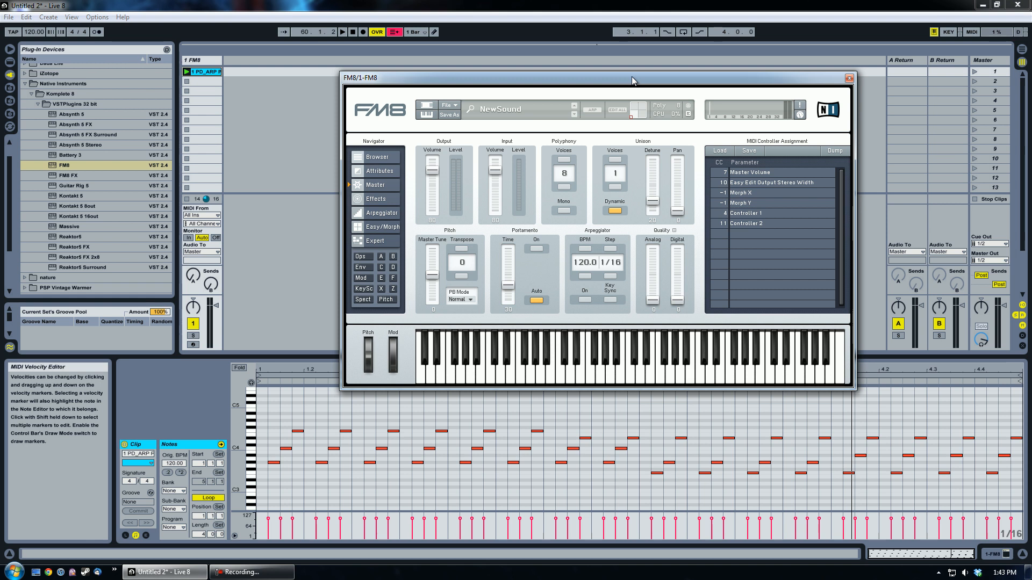
{"action": "mouse_move", "coordinate": [218, 122]}
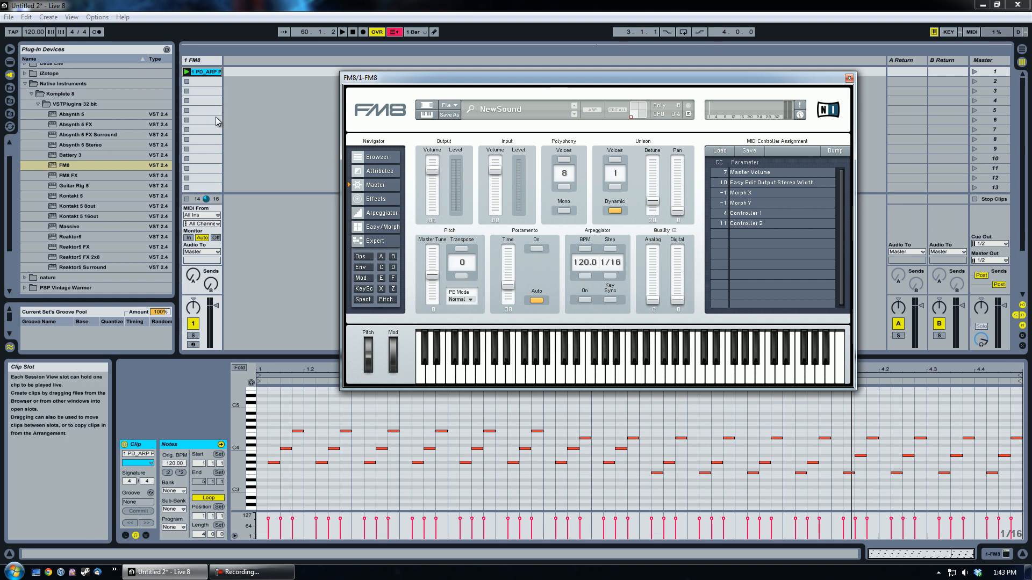
- Remove the FM8 instrument device from the MIDI track
{"action": "left_click", "coordinate": [849, 78]}
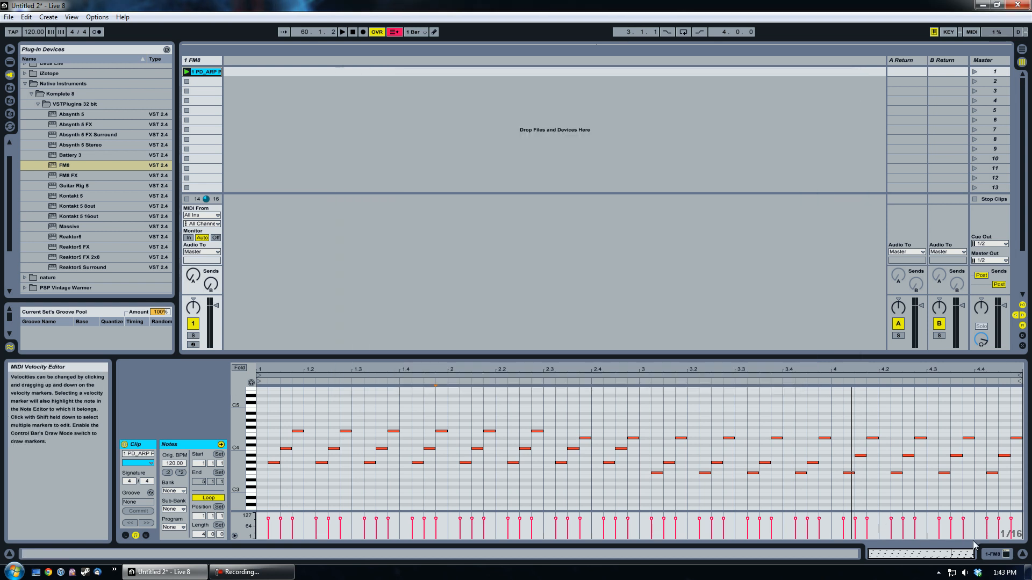
{"action": "right_click", "coordinate": [157, 444]}
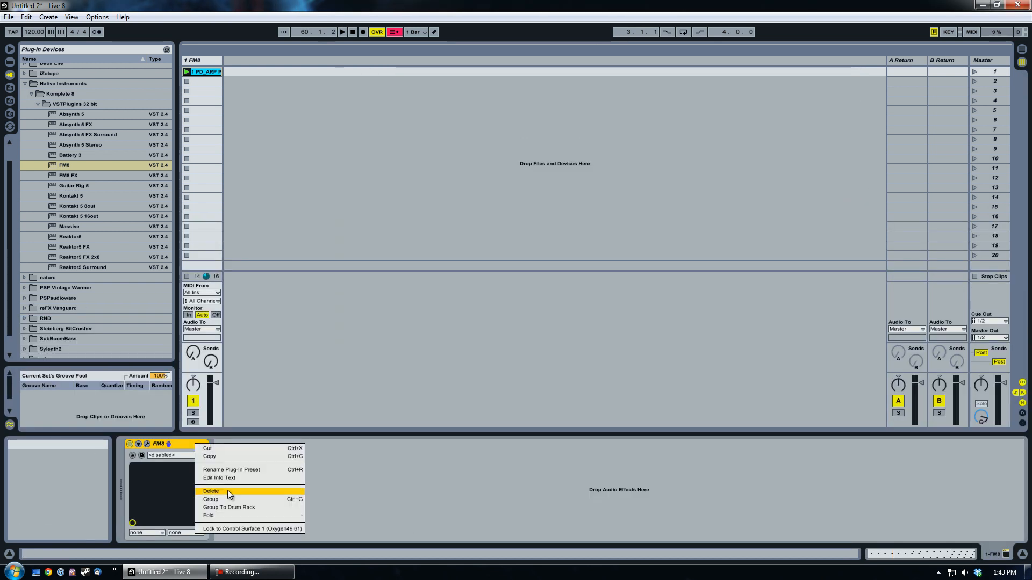
{"action": "left_click", "coordinate": [212, 491]}
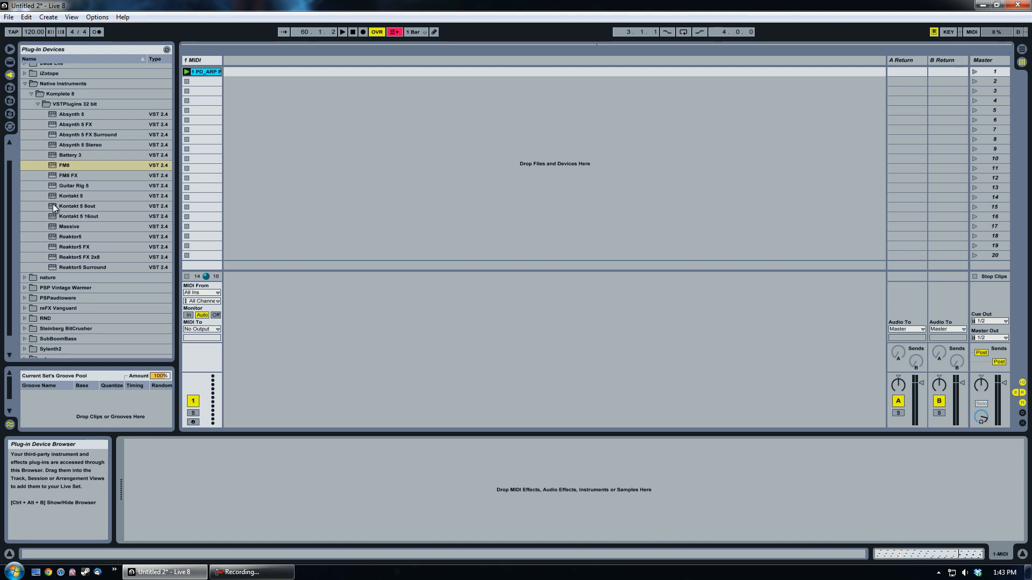
- Load Massive onto the MIDI track and start the arpeggio clip playing
{"action": "left_click", "coordinate": [69, 227]}
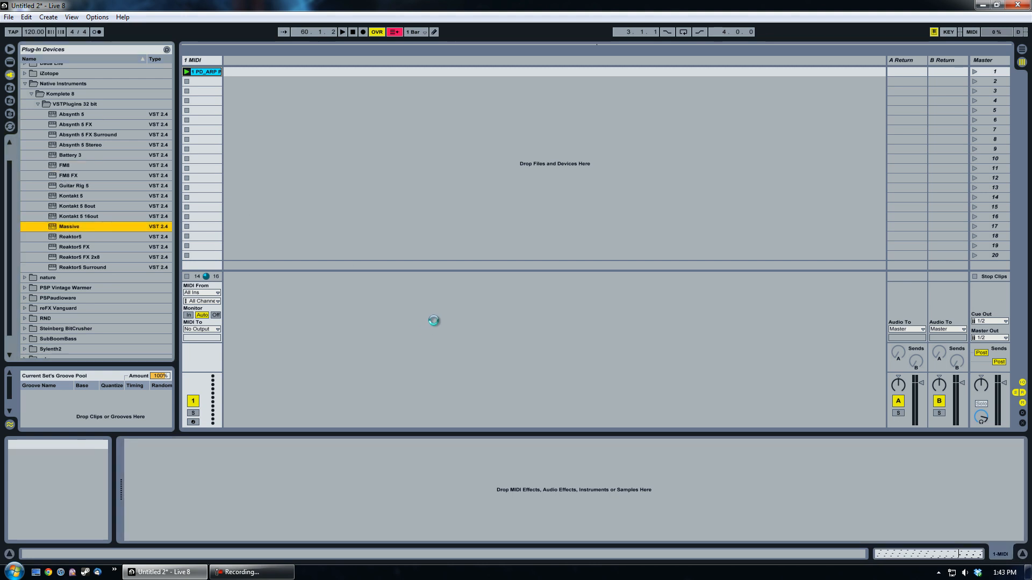
{"action": "double_click", "coordinate": [69, 227]}
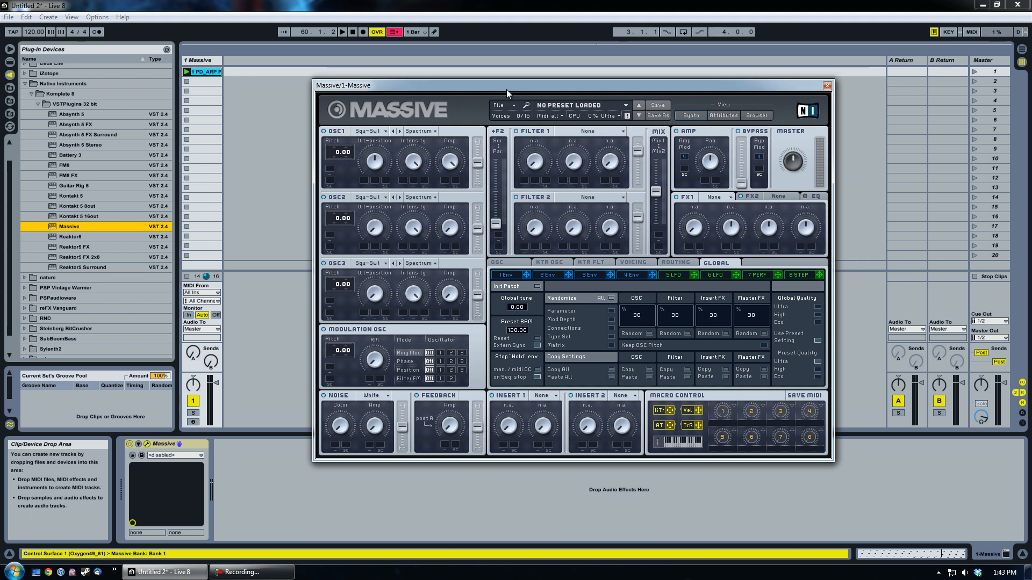
{"action": "left_click", "coordinate": [993, 72]}
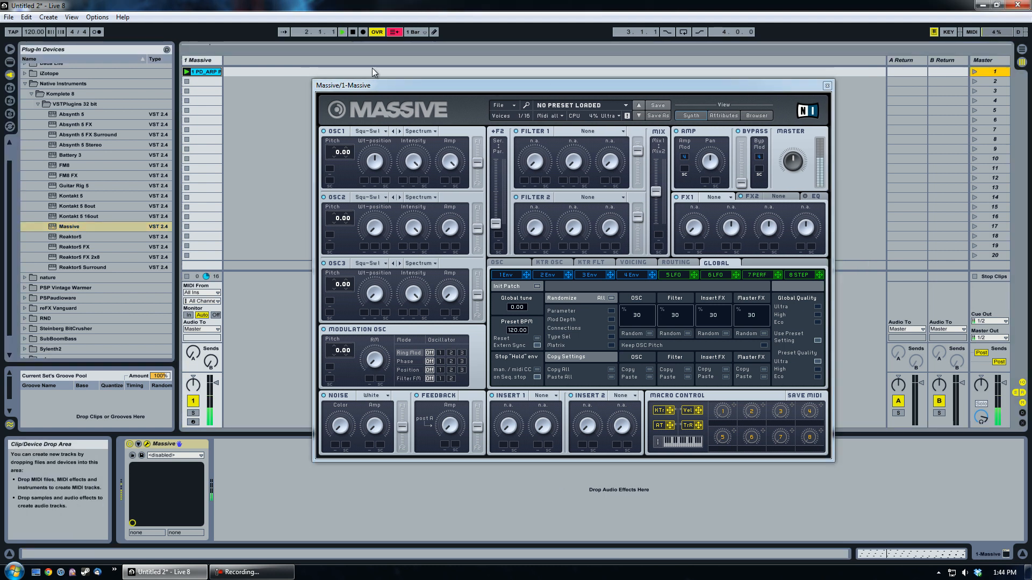
- Reduce the duplicate clip's arpeggio to three sustained notes and reposition the Massive window
{"action": "left_click", "coordinate": [340, 31]}
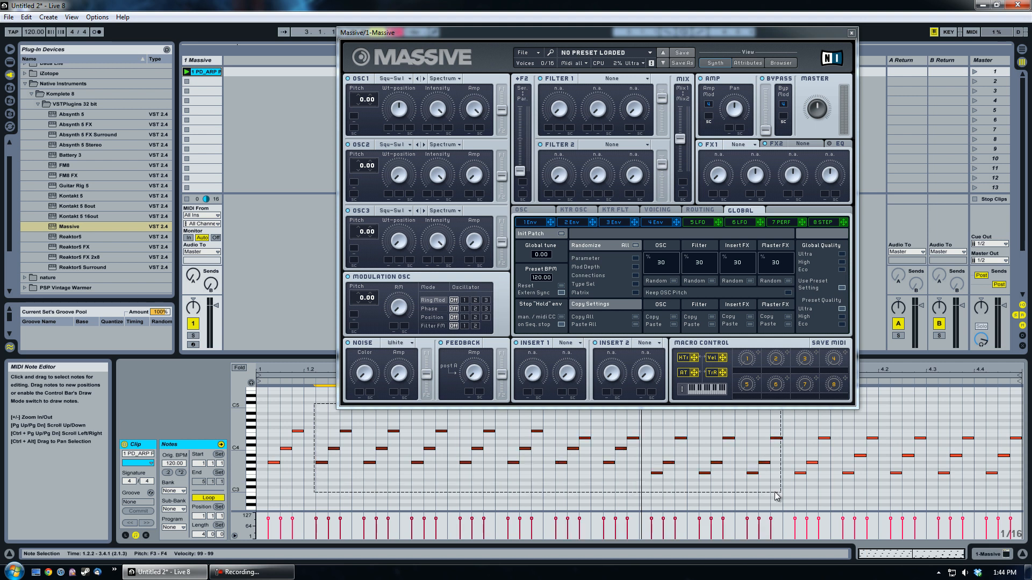
{"action": "left_click", "coordinate": [204, 71]}
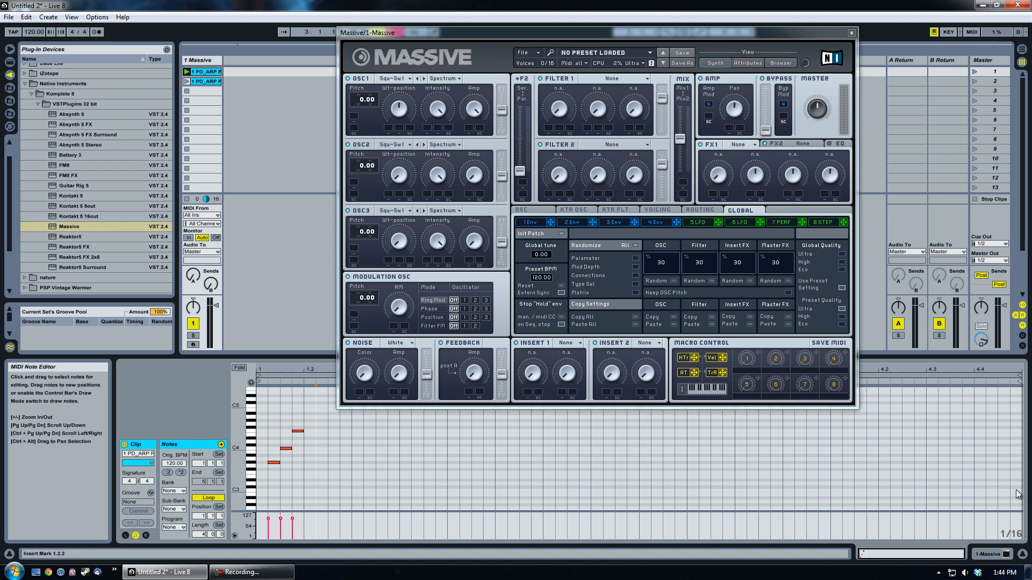
{"action": "left_click", "coordinate": [276, 450]}
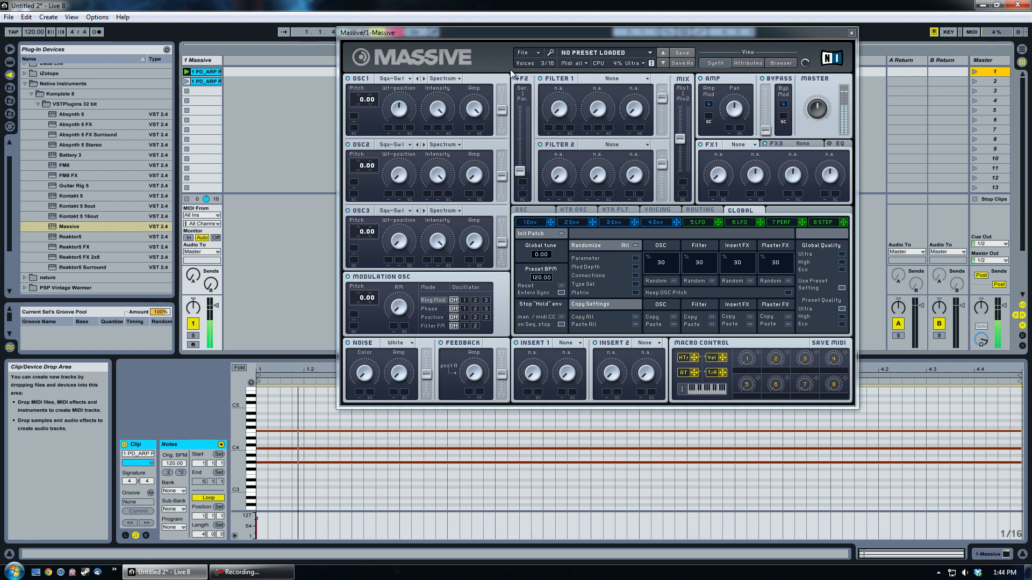
{"action": "left_click_drag", "start_coordinate": [369, 32], "coordinate": [359, 53]}
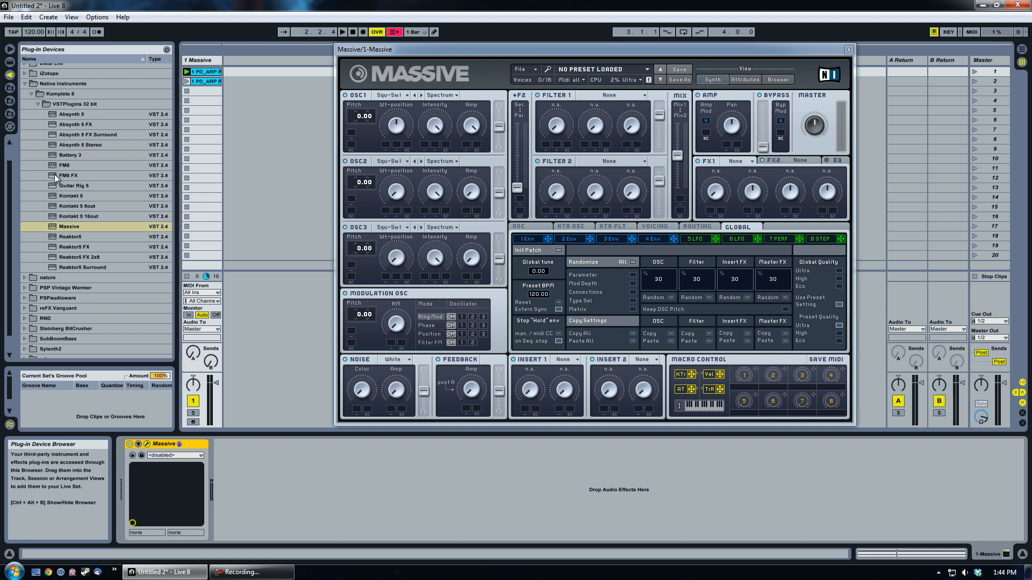
- Add FM8 FX after Massive and show its operator matrix page
{"action": "double_click", "coordinate": [68, 175]}
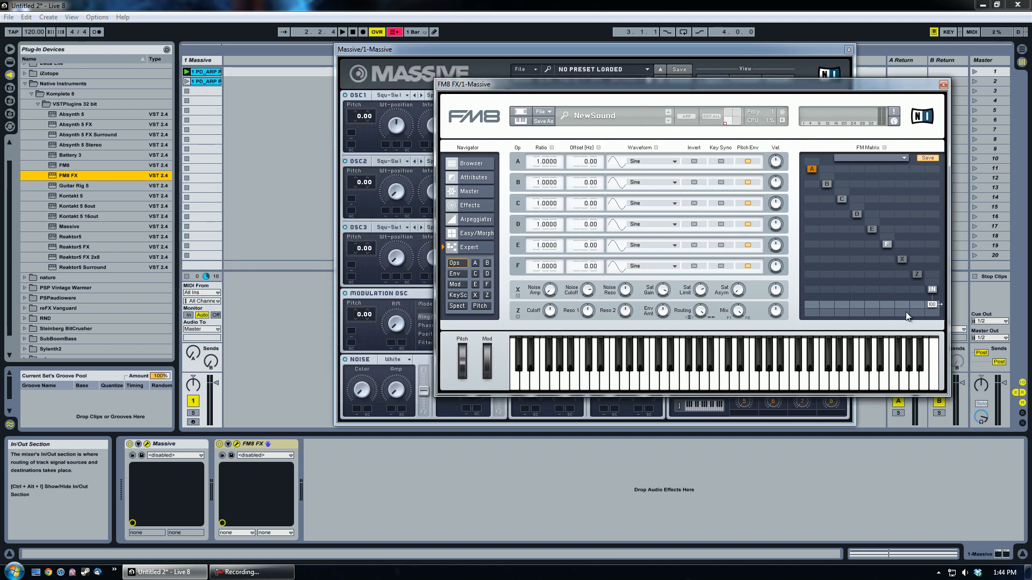
{"action": "left_click", "coordinate": [469, 204]}
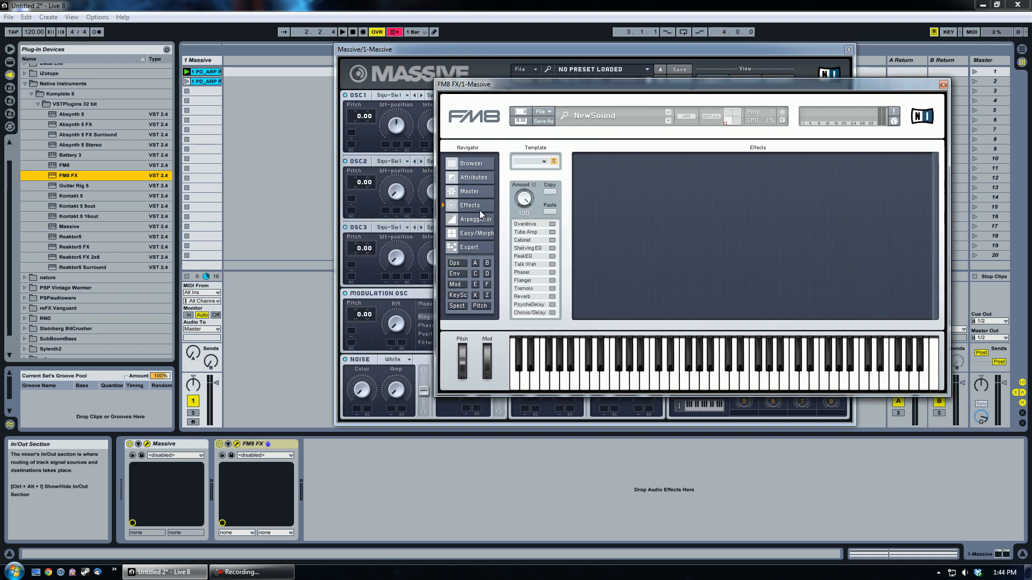
{"action": "left_click", "coordinate": [454, 262]}
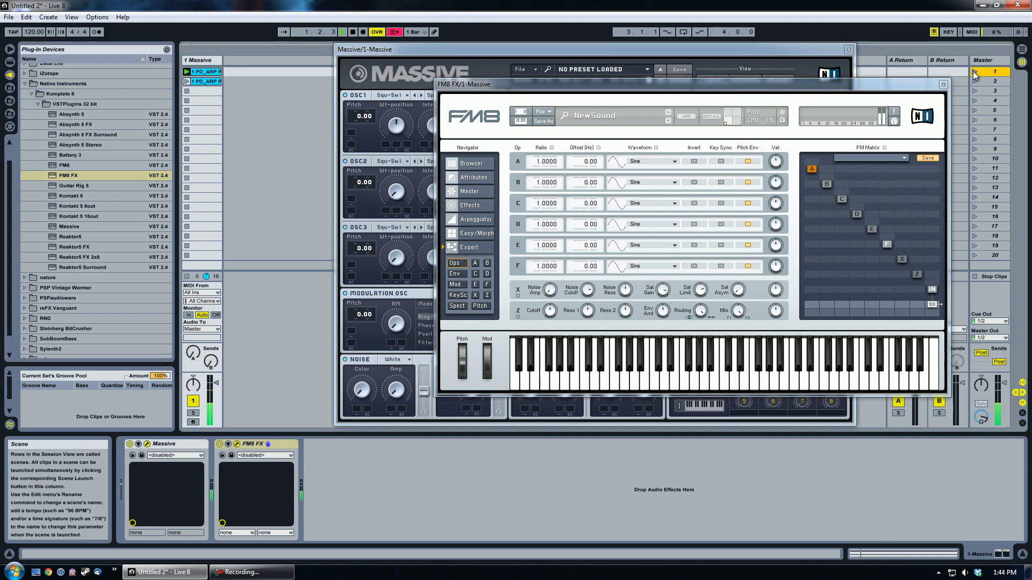
- Launch the first scene briefly to hear it, then stop playback
{"action": "left_click", "coordinate": [352, 31]}
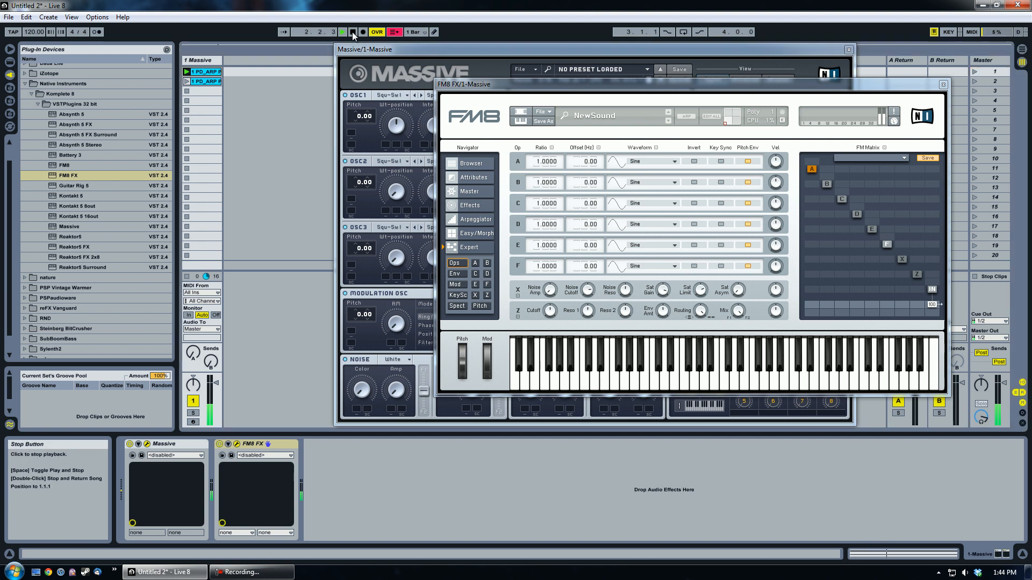
{"action": "left_click", "coordinate": [352, 31]}
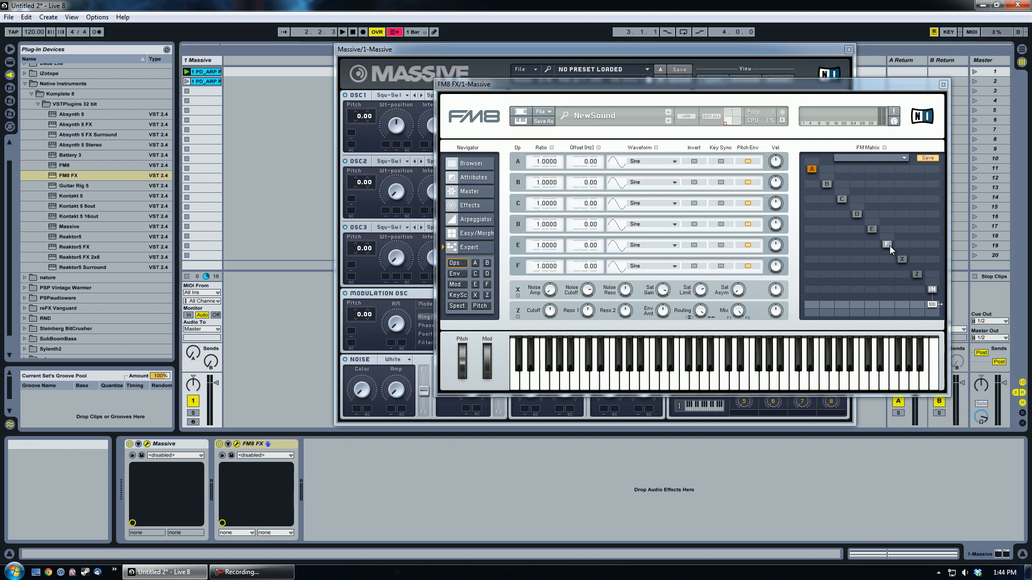
{"action": "mouse_move", "coordinate": [889, 293]}
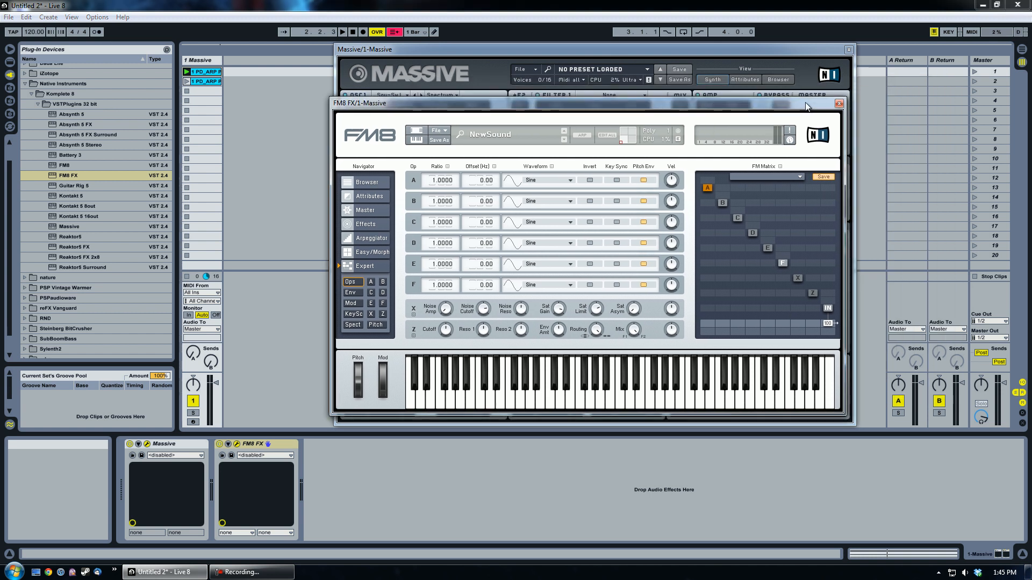
{"action": "mouse_move", "coordinate": [974, 74]}
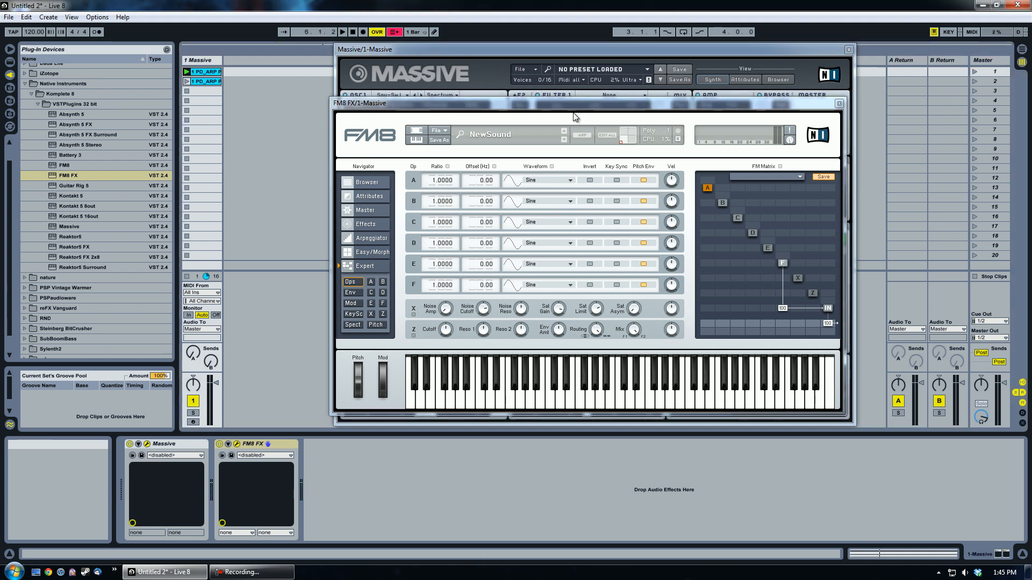
{"action": "mouse_move", "coordinate": [611, 99]}
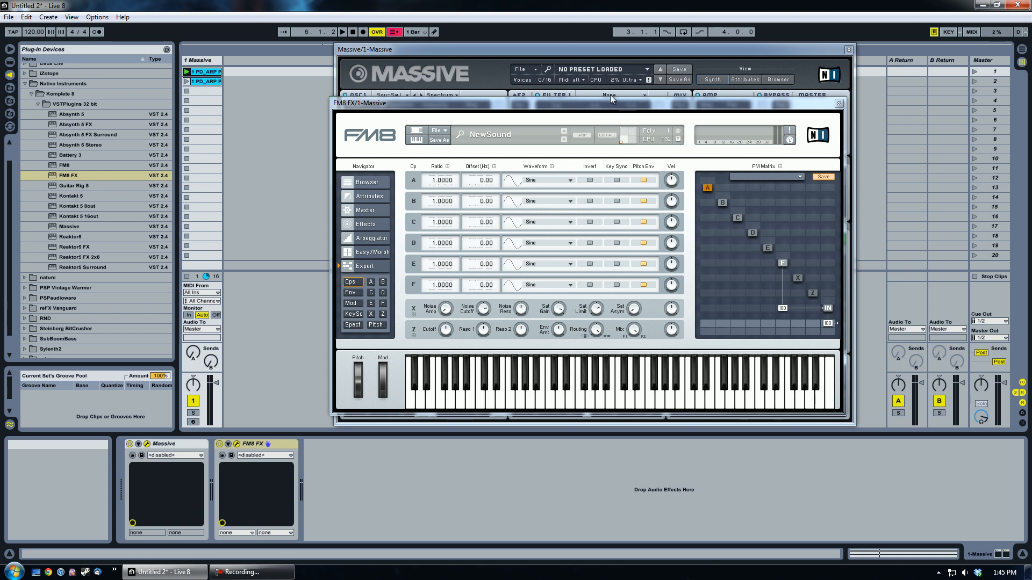
{"action": "mouse_move", "coordinate": [794, 315]}
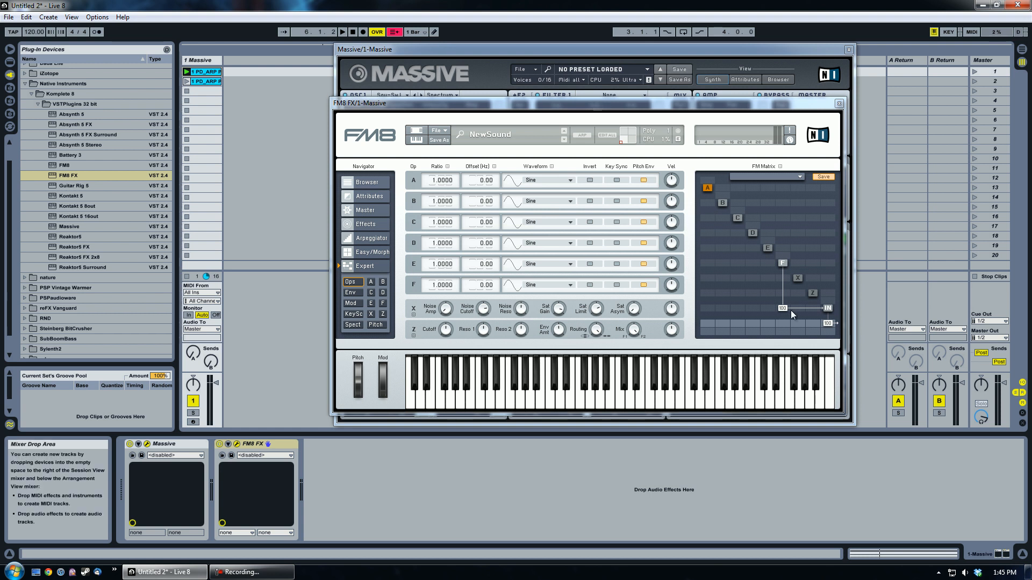
{"action": "mouse_move", "coordinate": [788, 314]}
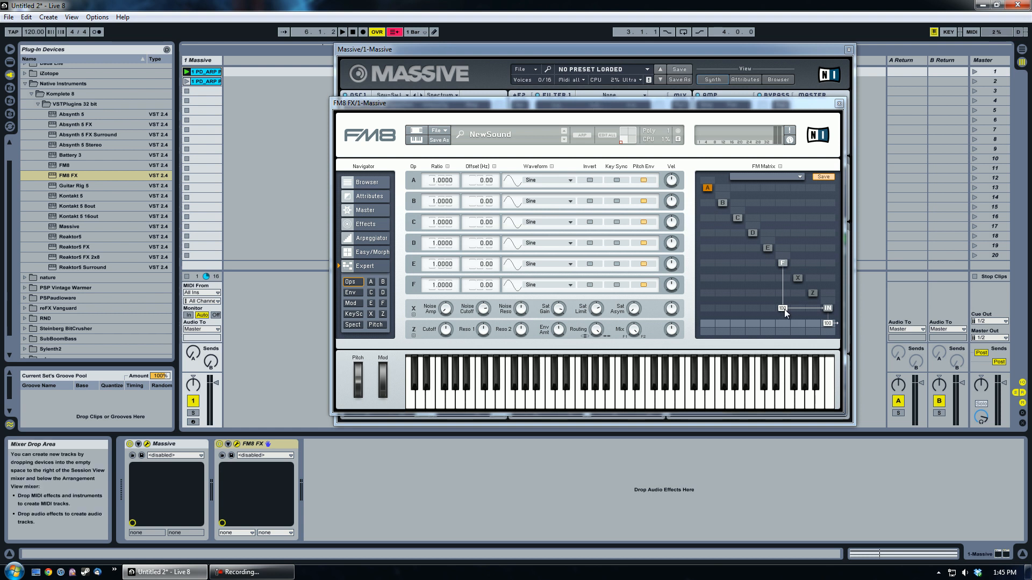
{"action": "mouse_move", "coordinate": [831, 313]}
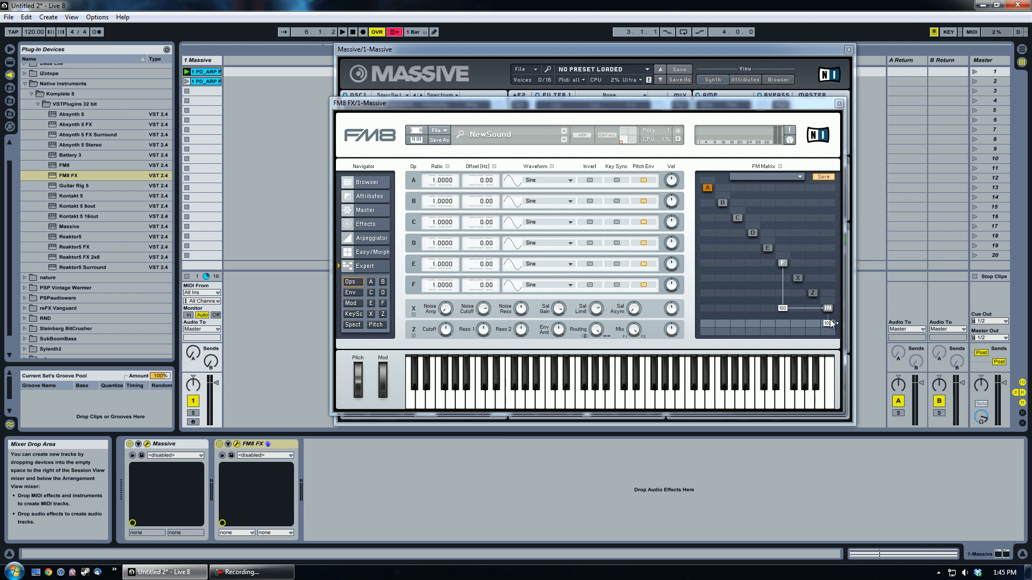
{"action": "mouse_move", "coordinate": [576, 108]}
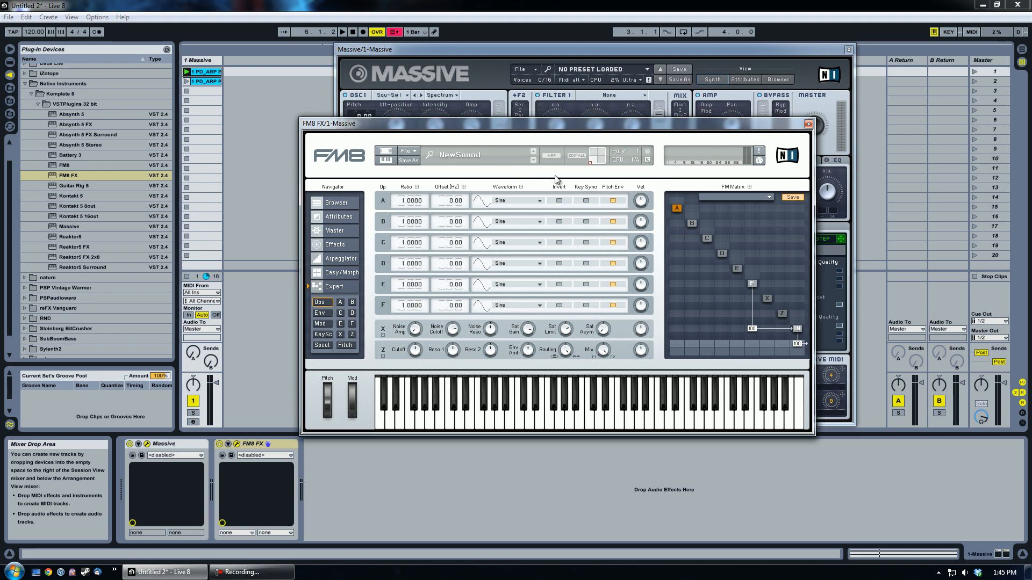
{"action": "mouse_move", "coordinate": [775, 55]}
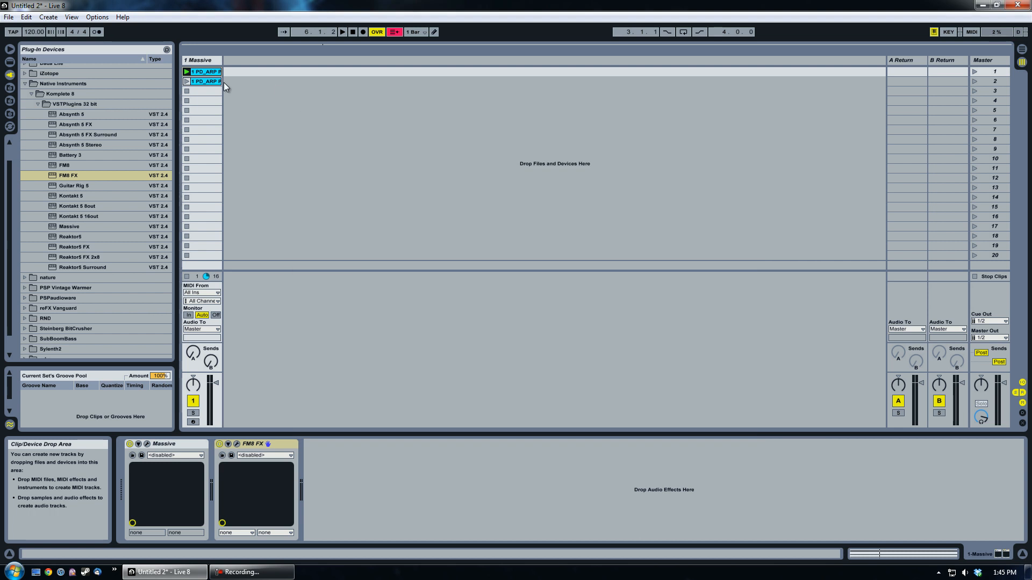
- Select the first arpeggio clip and reload FM8 FX to reach operator E's detail page
{"action": "left_click", "coordinate": [203, 71]}
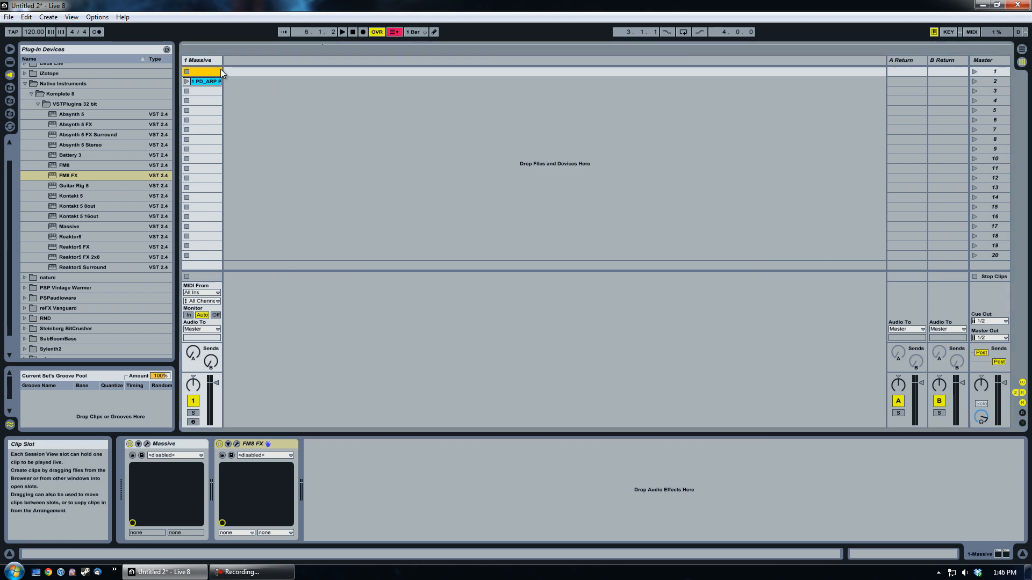
{"action": "left_click", "coordinate": [251, 444]}
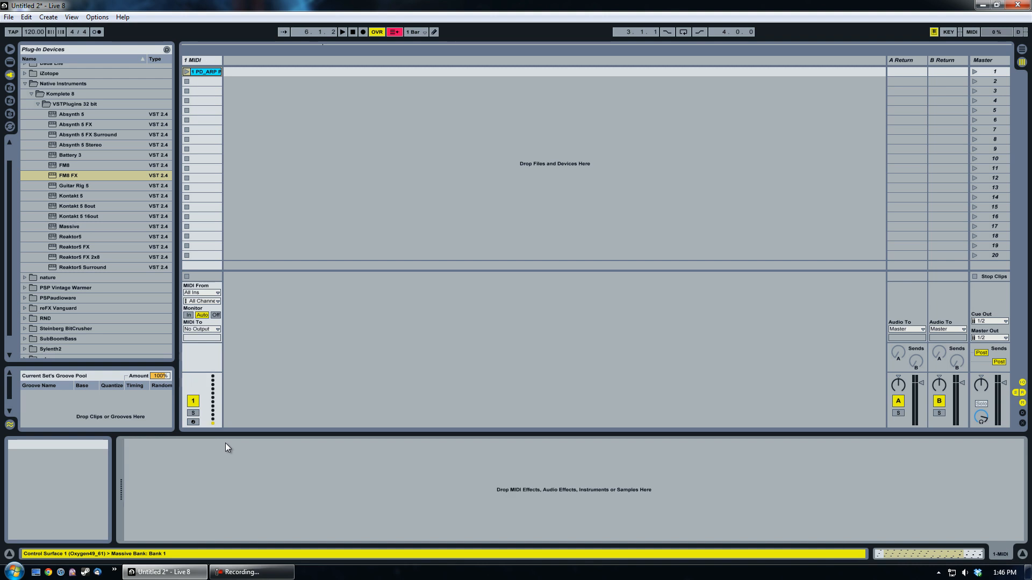
{"action": "double_click", "coordinate": [68, 176]}
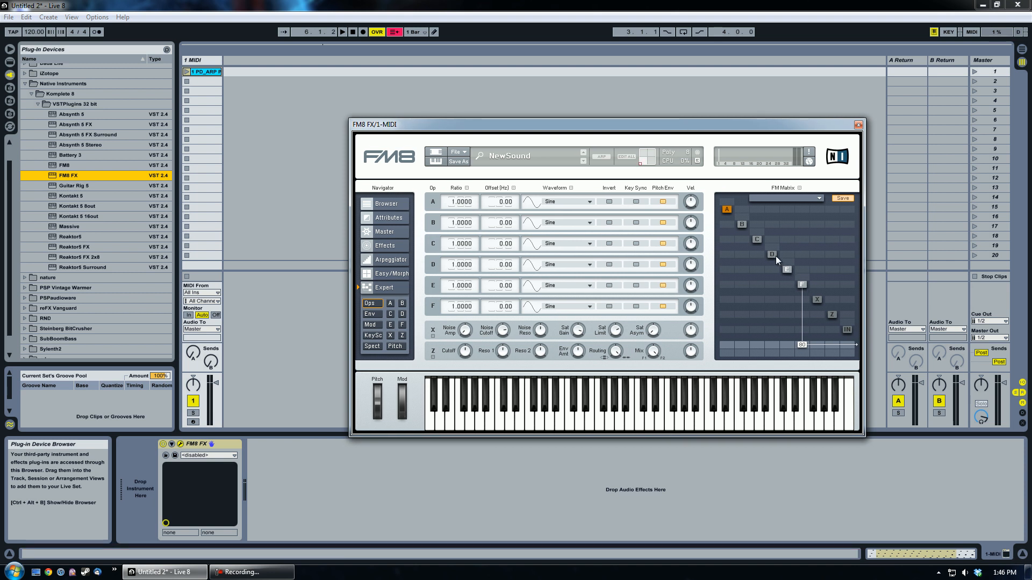
{"action": "mouse_move", "coordinate": [787, 272]}
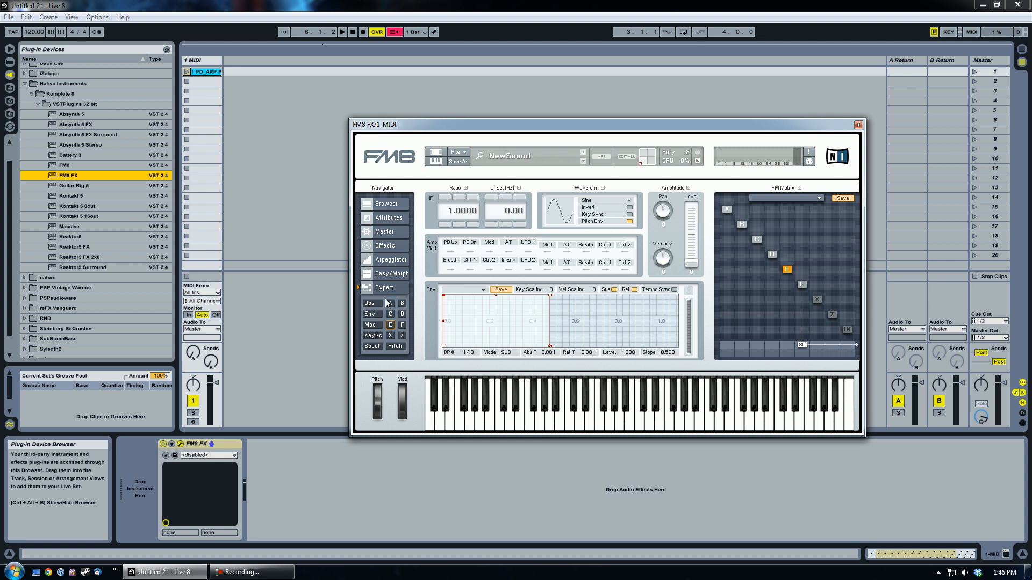
- Set the FM8 FX operators' waveforms to Sawtooth on the Ops overview
{"action": "left_click", "coordinate": [370, 314]}
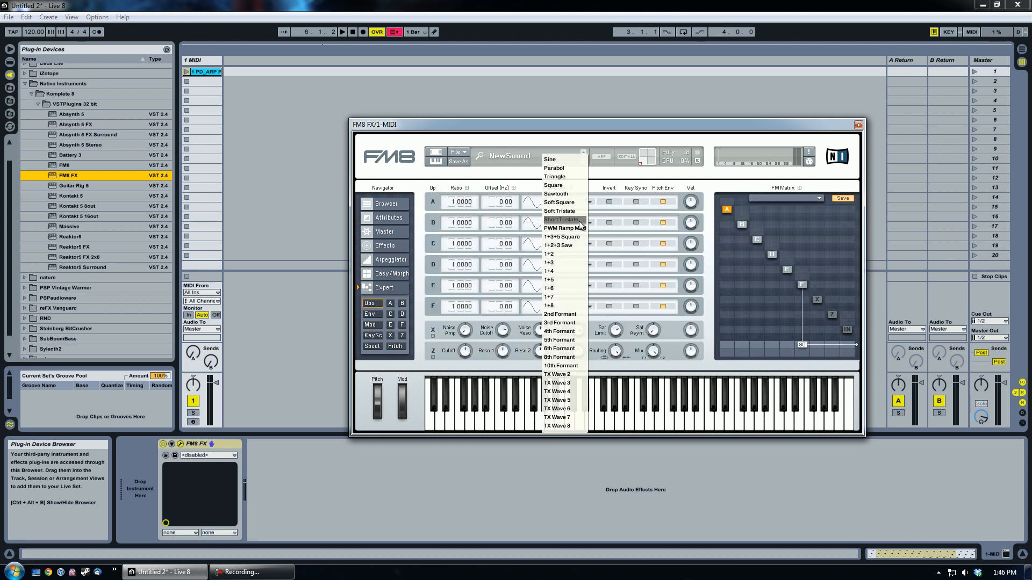
{"action": "mouse_move", "coordinate": [560, 194]}
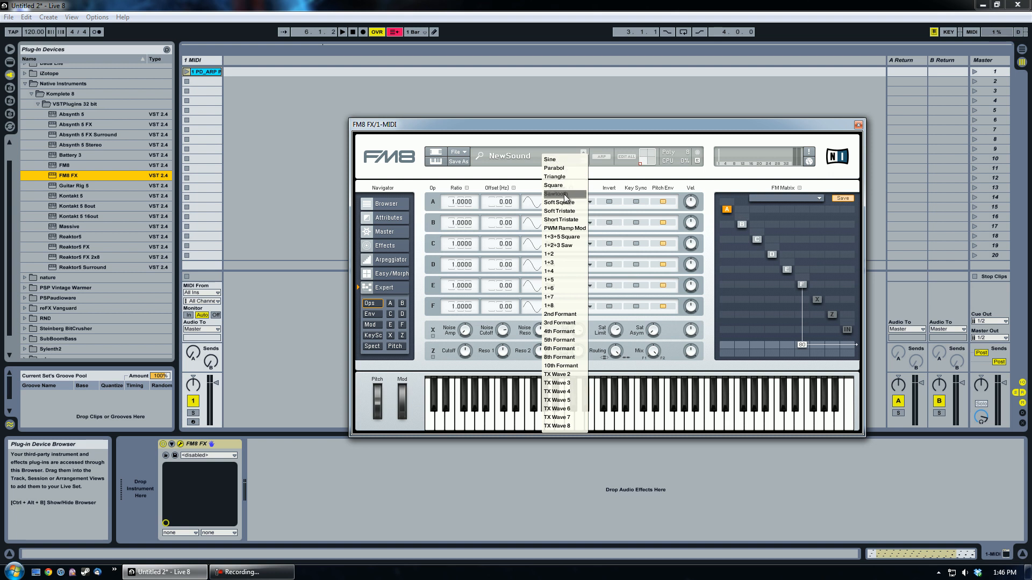
{"action": "left_click", "coordinate": [559, 195]}
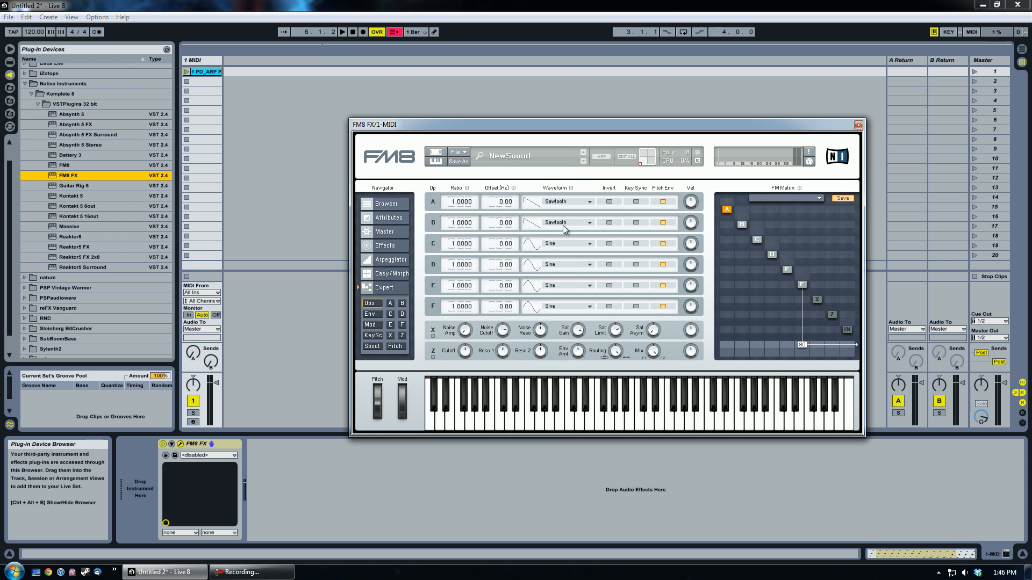
{"action": "left_click", "coordinate": [555, 244]}
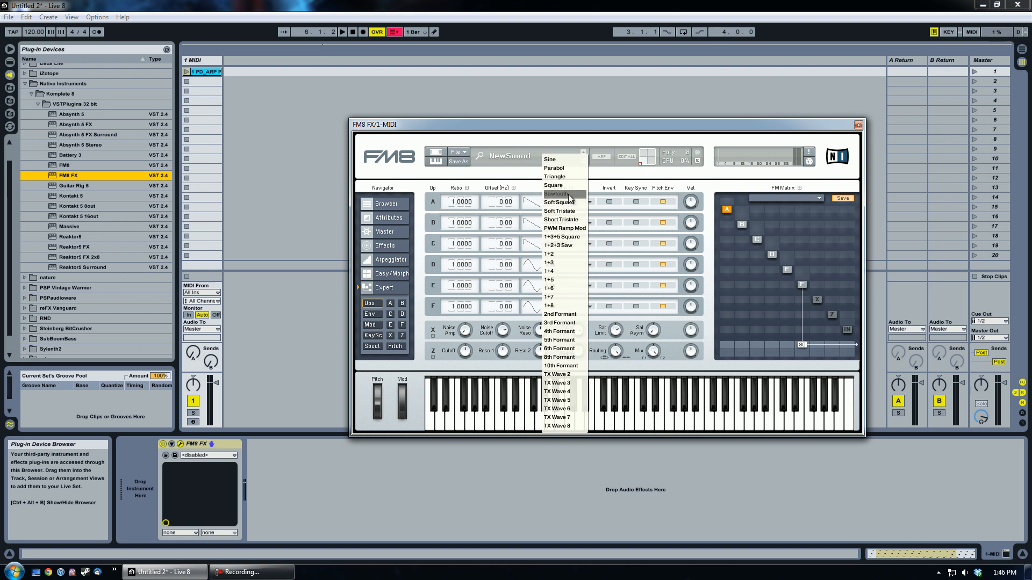
{"action": "mouse_move", "coordinate": [573, 220]}
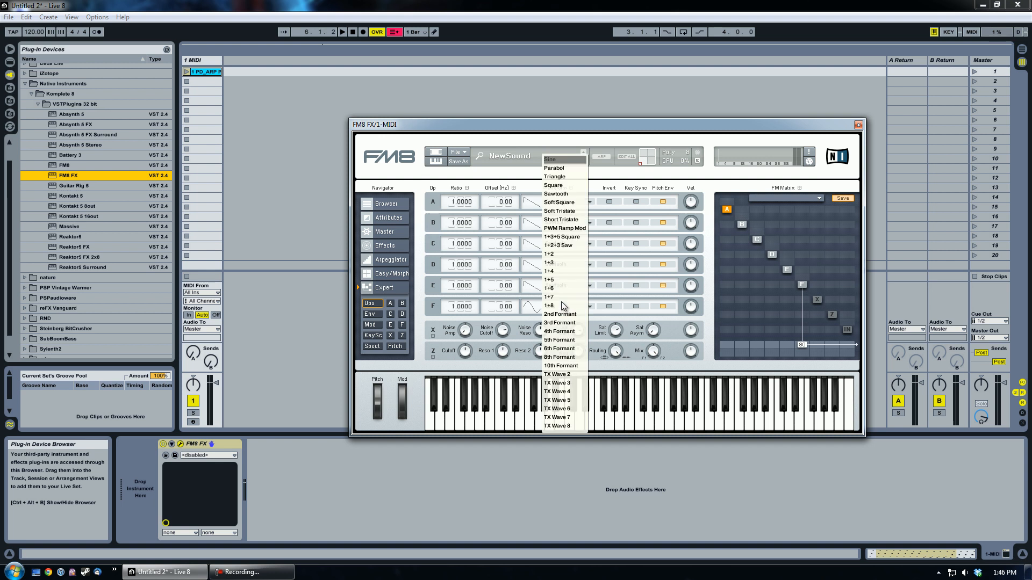
{"action": "left_click", "coordinate": [555, 194]}
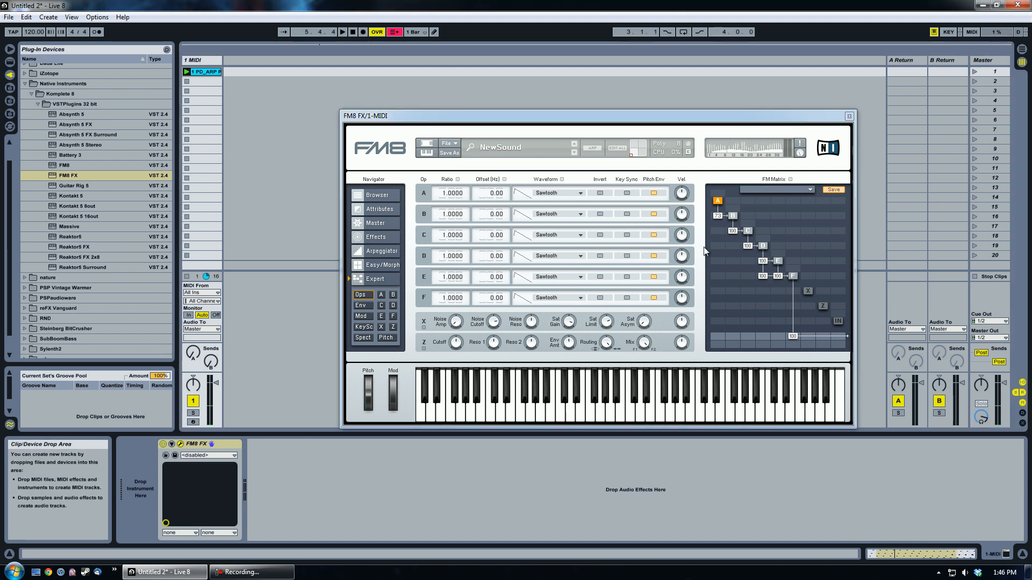
- Show FM8 FX's Spectrum and Waveform display of the sawtooth sound
{"action": "left_click", "coordinate": [362, 337]}
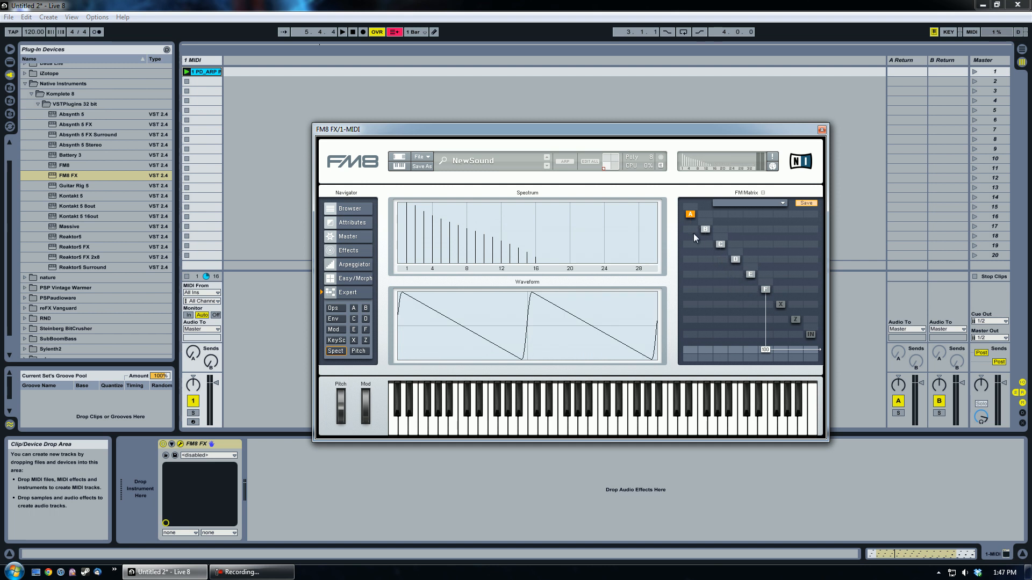
{"action": "mouse_move", "coordinate": [419, 303]}
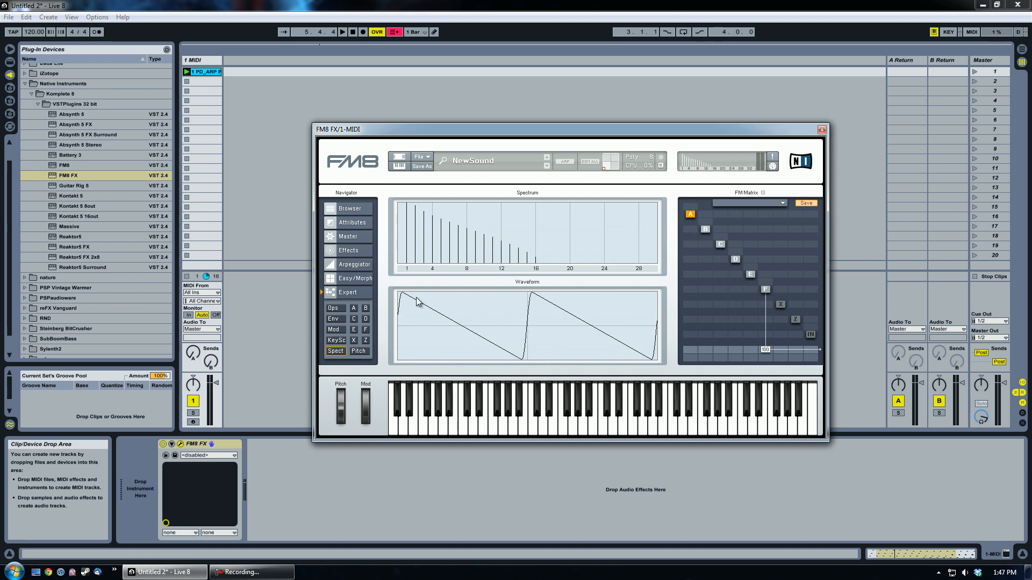
{"action": "mouse_move", "coordinate": [550, 308]}
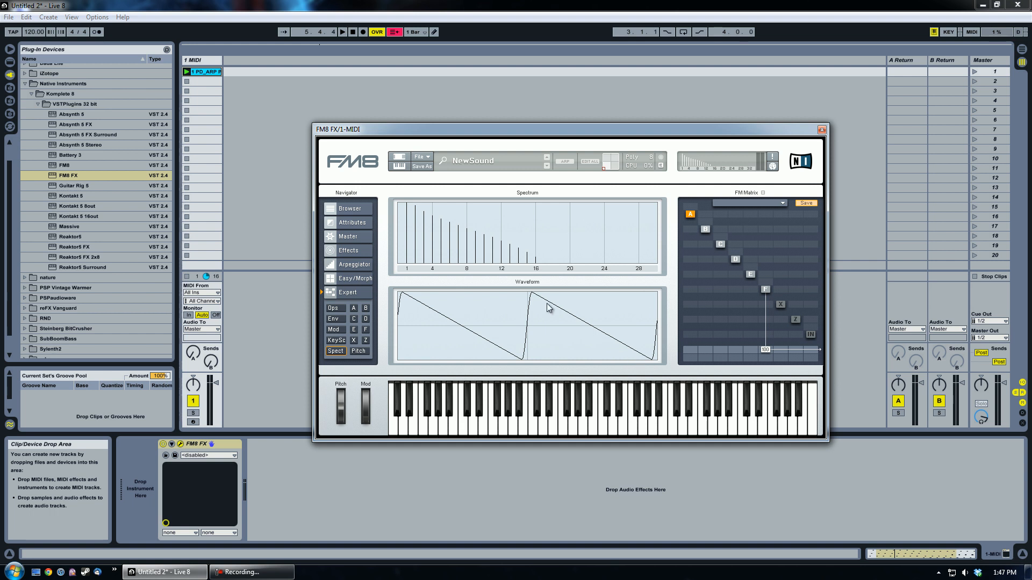
{"action": "mouse_move", "coordinate": [623, 339]}
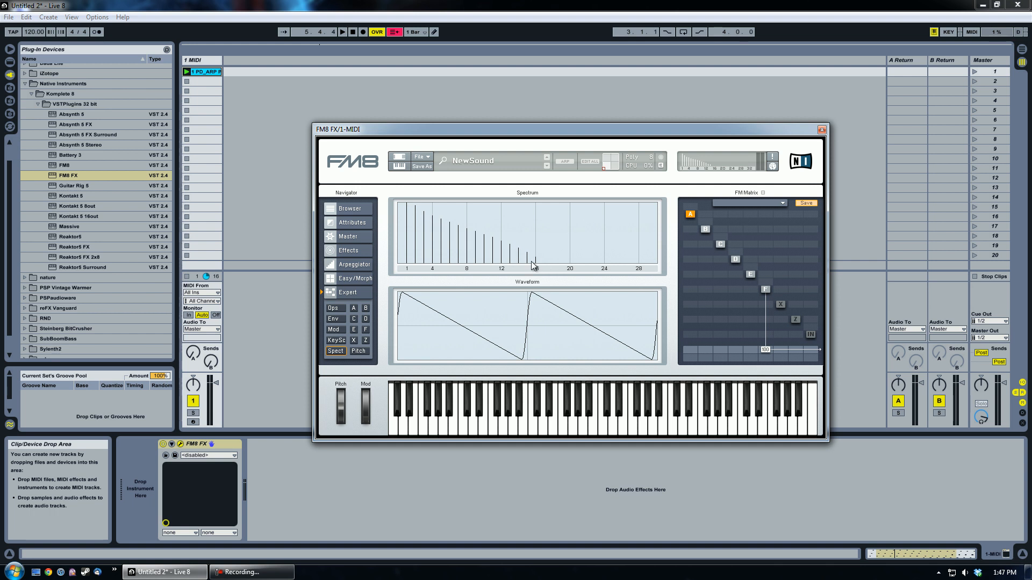
{"action": "mouse_move", "coordinate": [409, 271]}
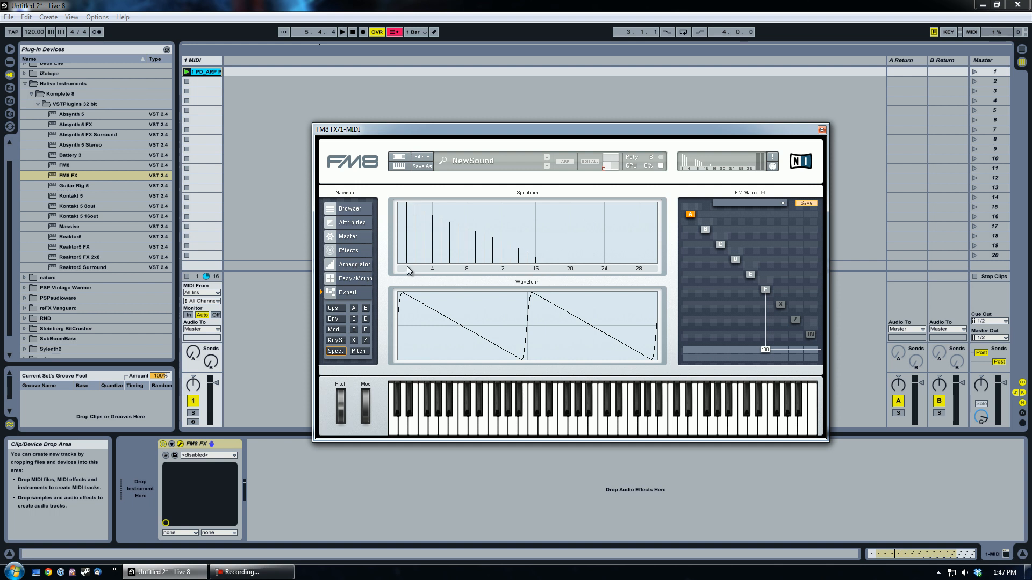
{"action": "mouse_move", "coordinate": [454, 265]}
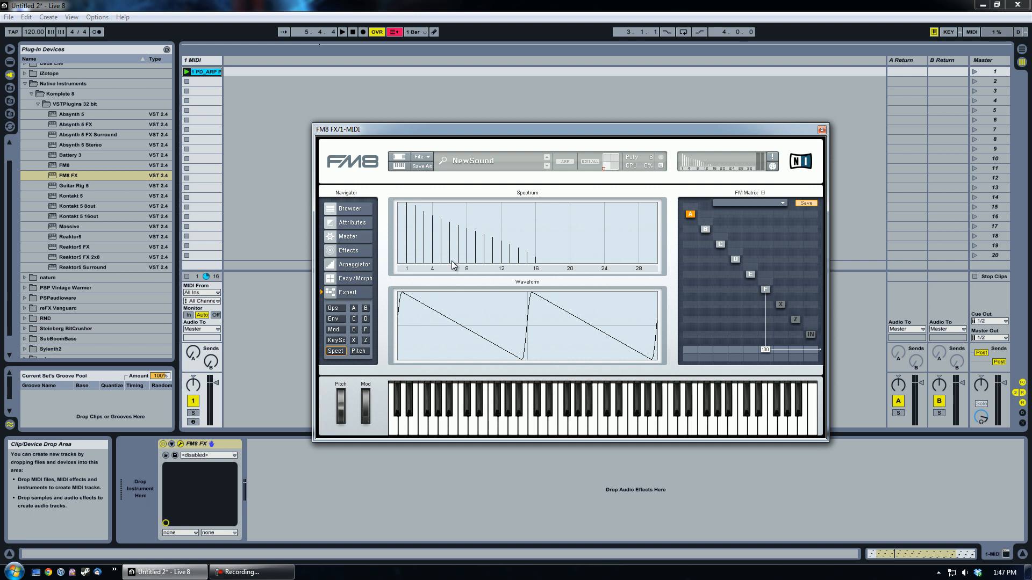
{"action": "mouse_move", "coordinate": [558, 297]}
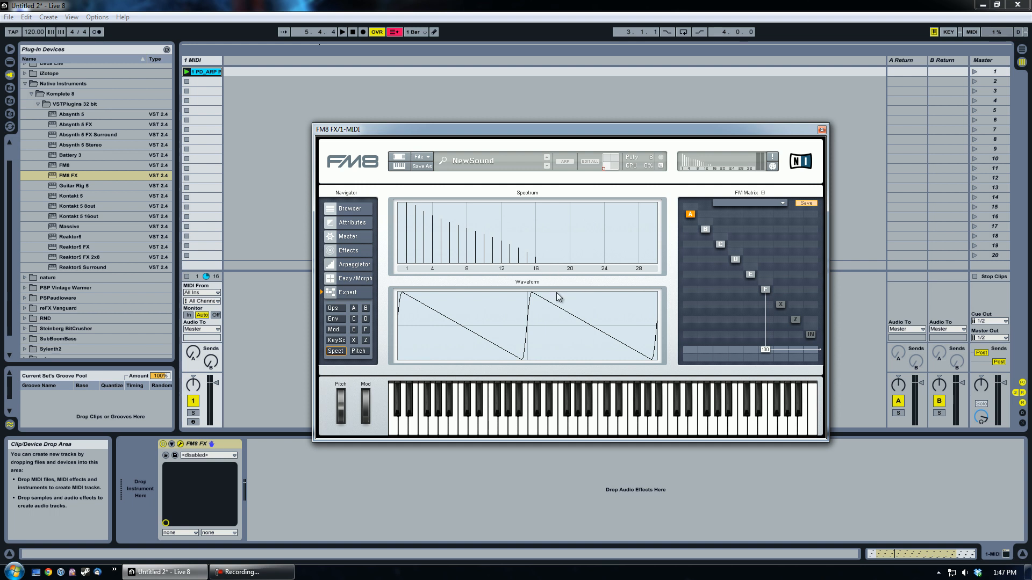
{"action": "mouse_move", "coordinate": [538, 299]}
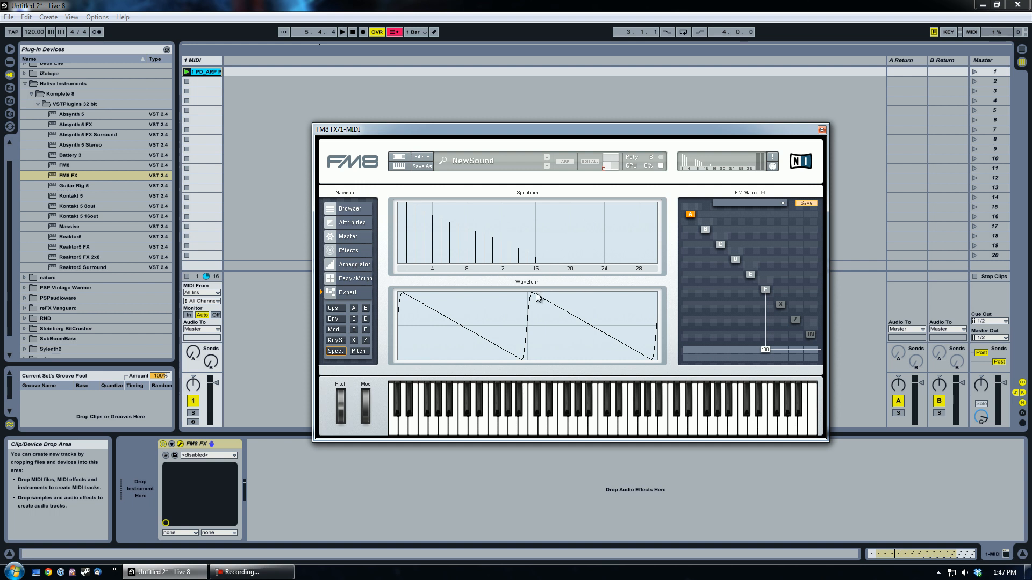
{"action": "mouse_move", "coordinate": [428, 264]}
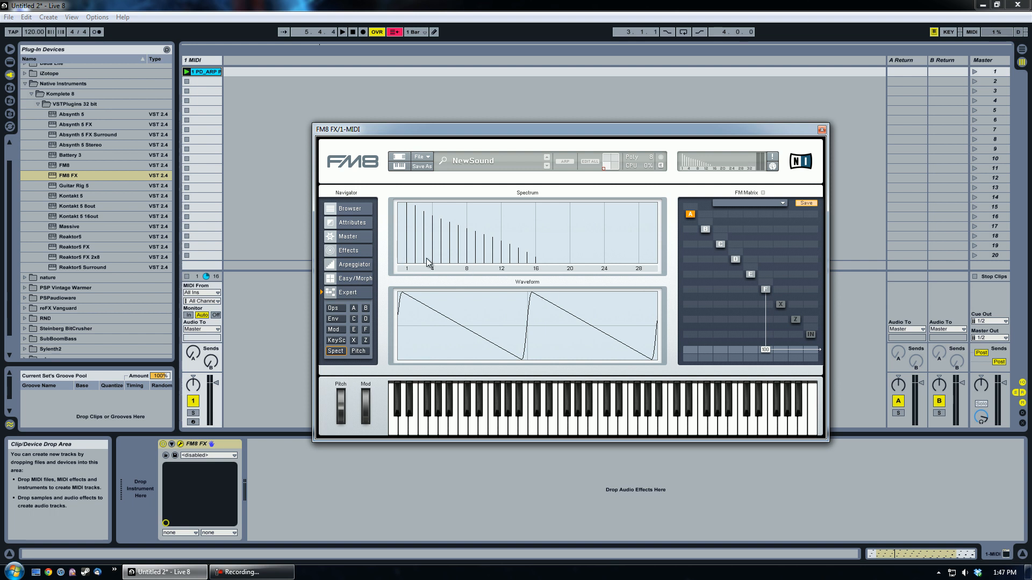
{"action": "mouse_move", "coordinate": [409, 266]}
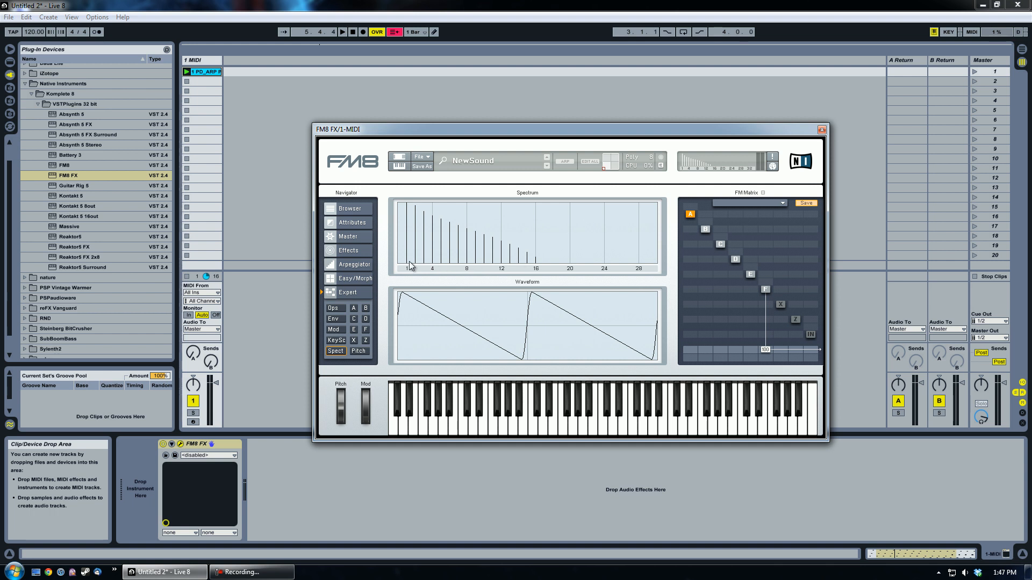
{"action": "mouse_move", "coordinate": [463, 308]}
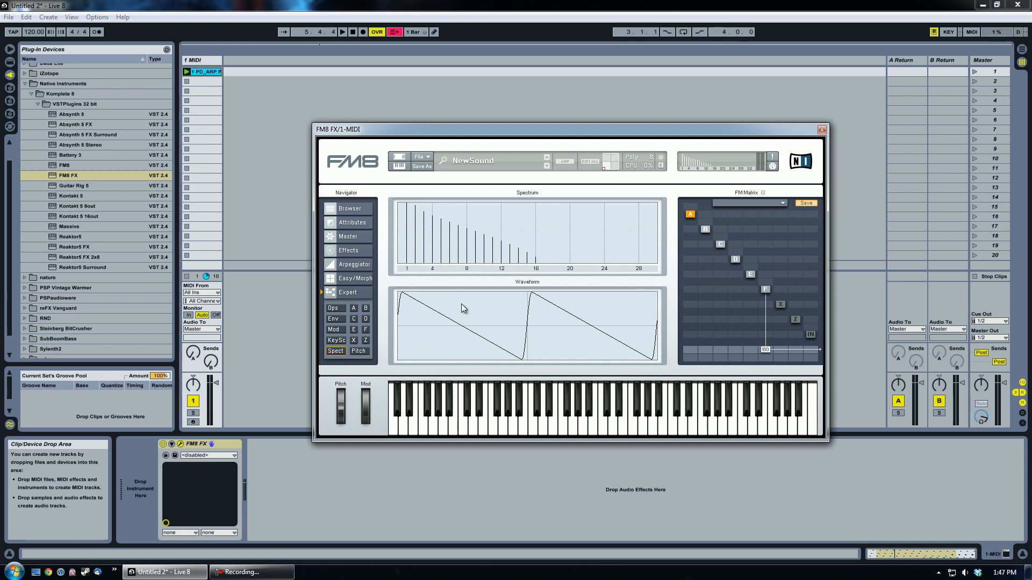
{"action": "mouse_move", "coordinate": [407, 302]}
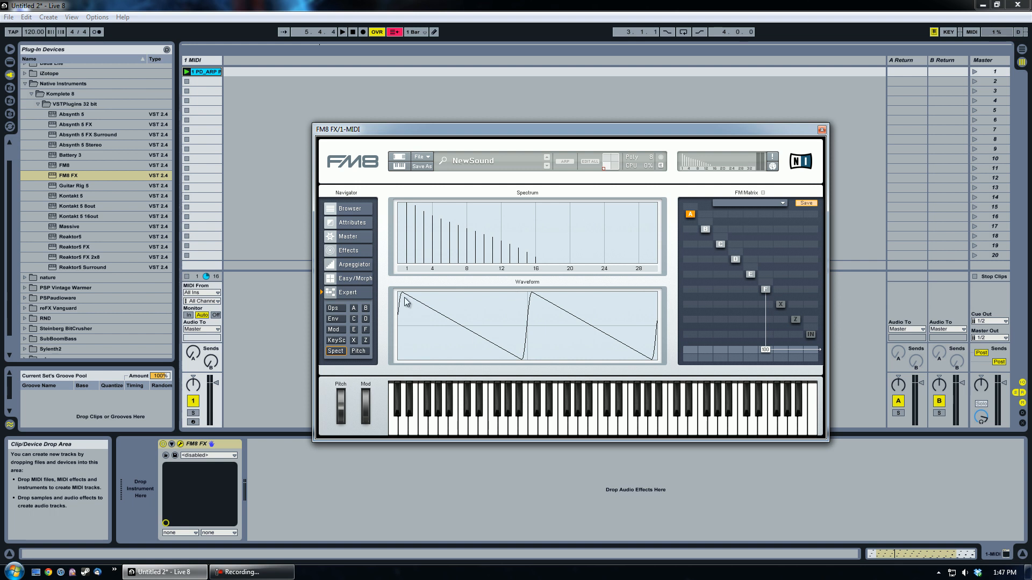
{"action": "mouse_move", "coordinate": [748, 313]}
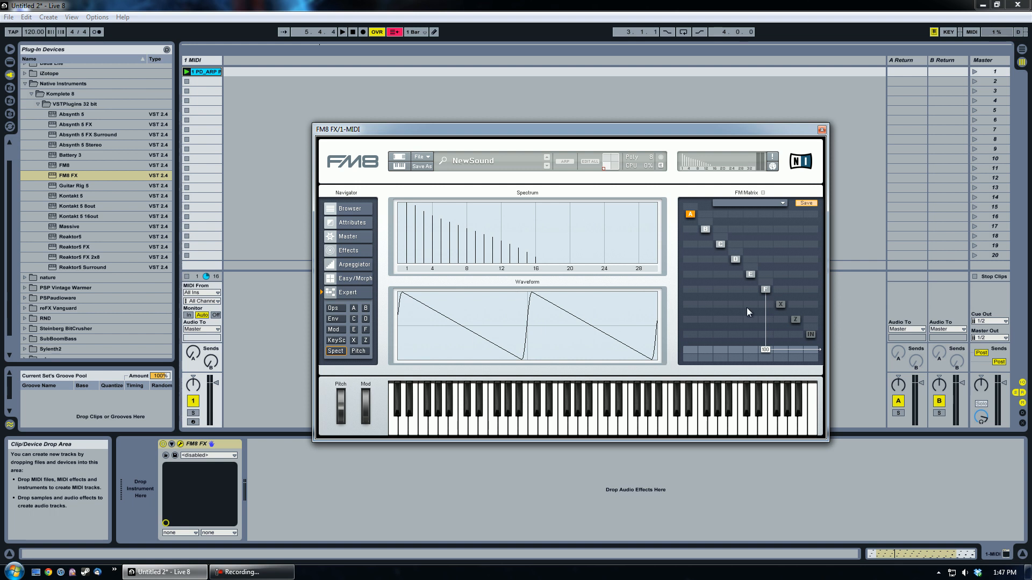
{"action": "mouse_move", "coordinate": [735, 314]}
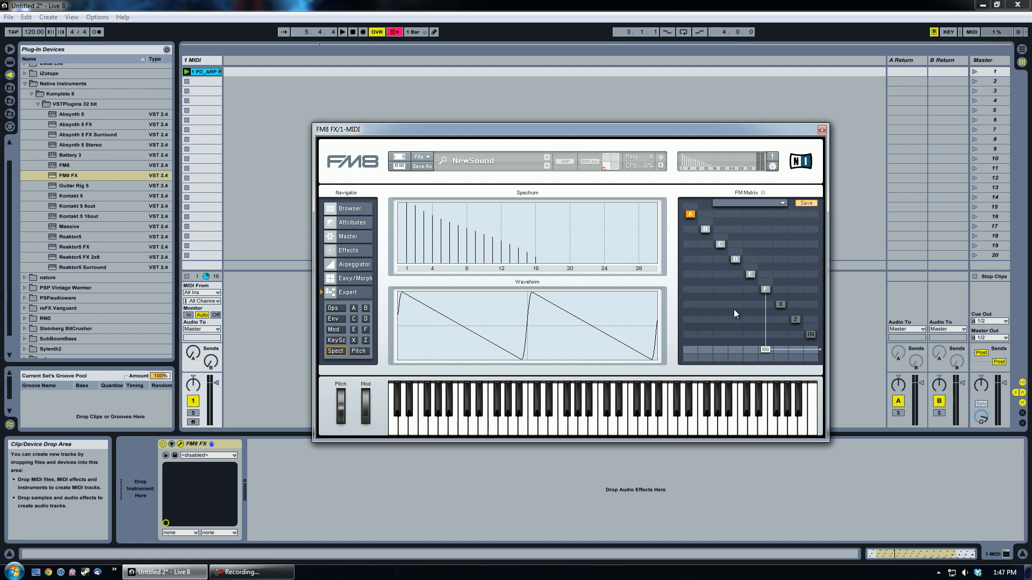
{"action": "mouse_move", "coordinate": [754, 292]}
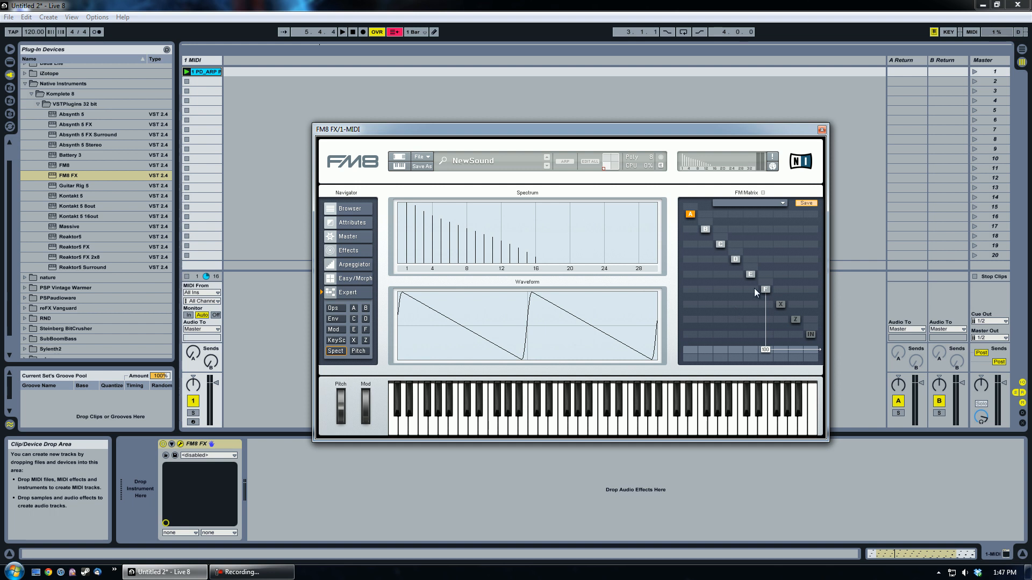
{"action": "mouse_move", "coordinate": [753, 297]}
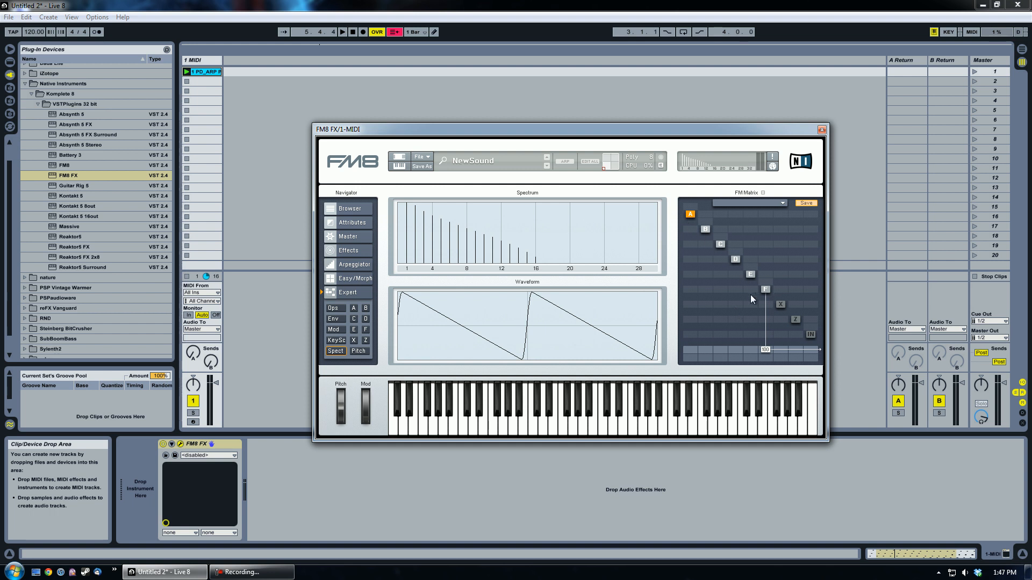
{"action": "mouse_move", "coordinate": [750, 298]}
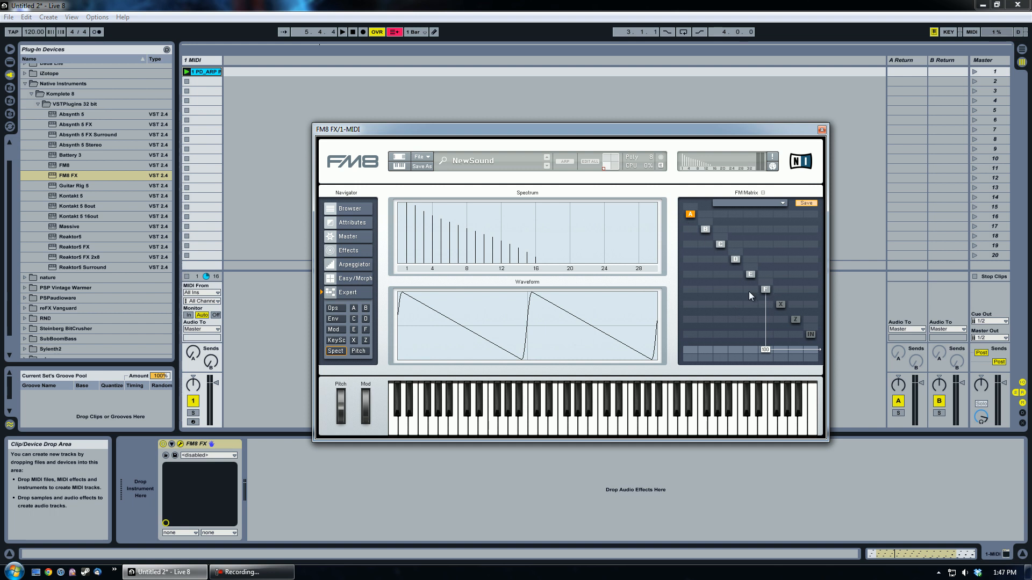
{"action": "mouse_move", "coordinate": [750, 297]}
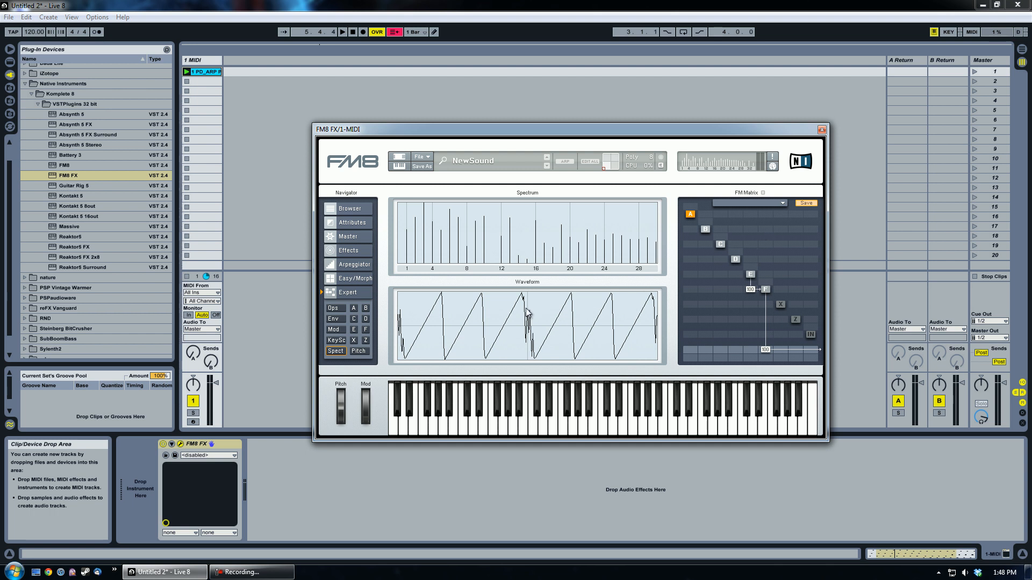
{"action": "mouse_move", "coordinate": [687, 197]}
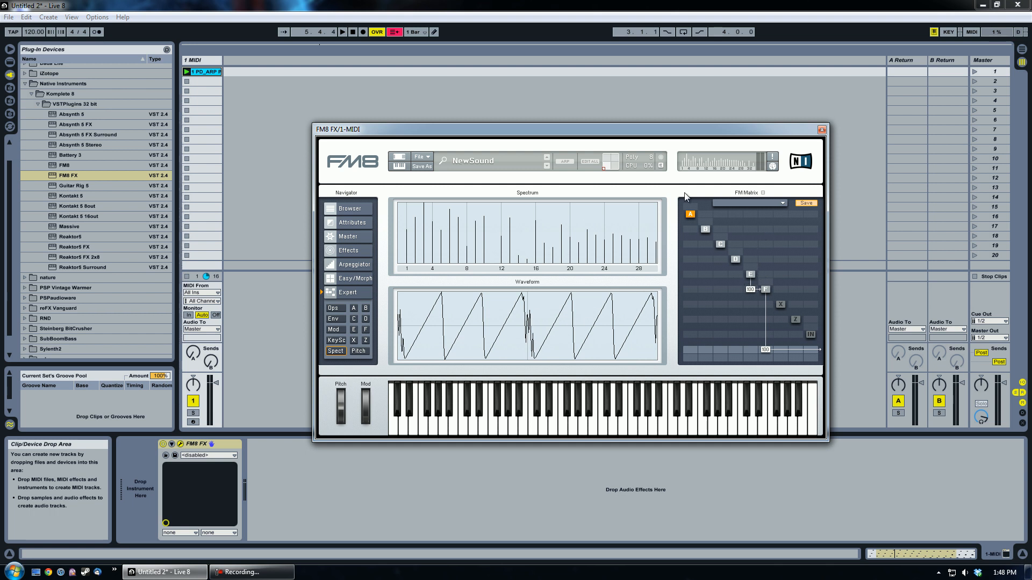
- Audition the FM8 FX patch from the transport a couple of times, then stop playback
{"action": "left_click", "coordinate": [342, 31]}
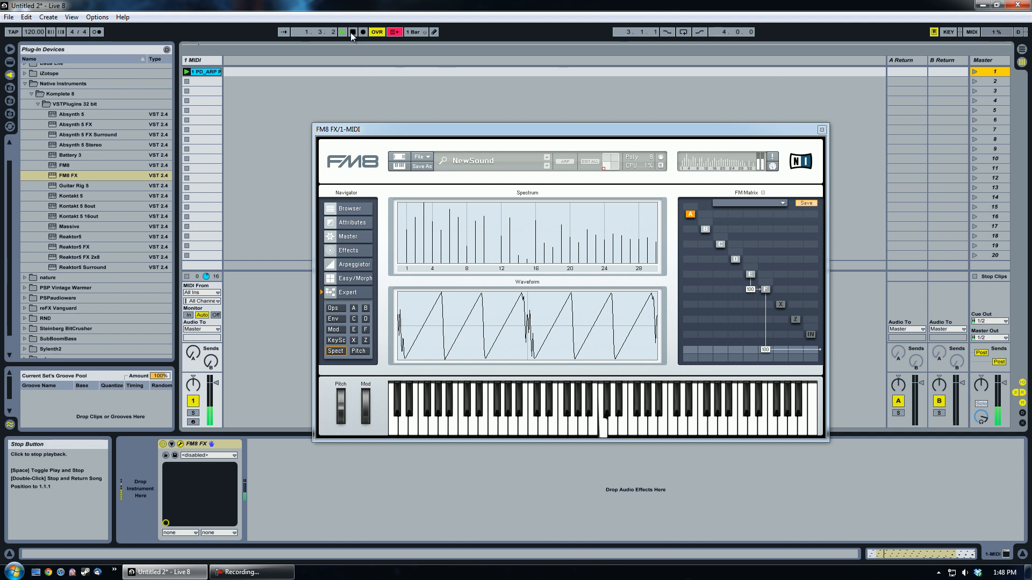
{"action": "left_click", "coordinate": [342, 31]}
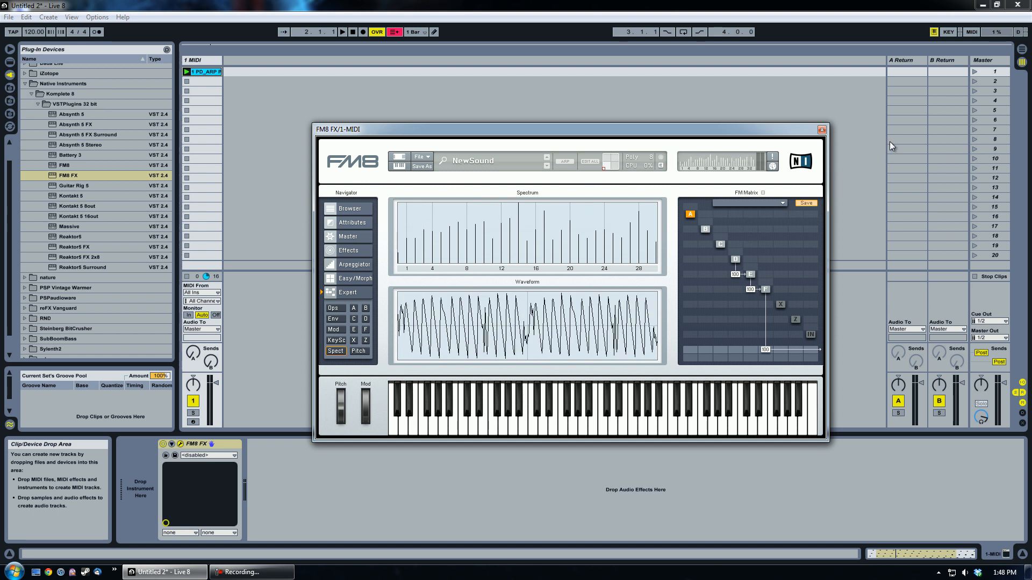
{"action": "left_click", "coordinate": [341, 31]}
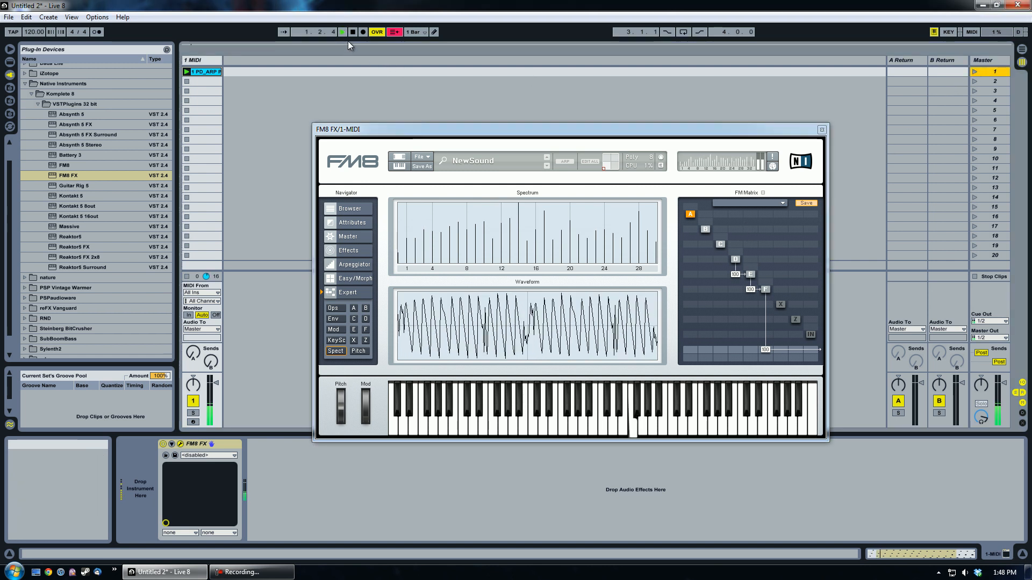
{"action": "left_click", "coordinate": [342, 31]}
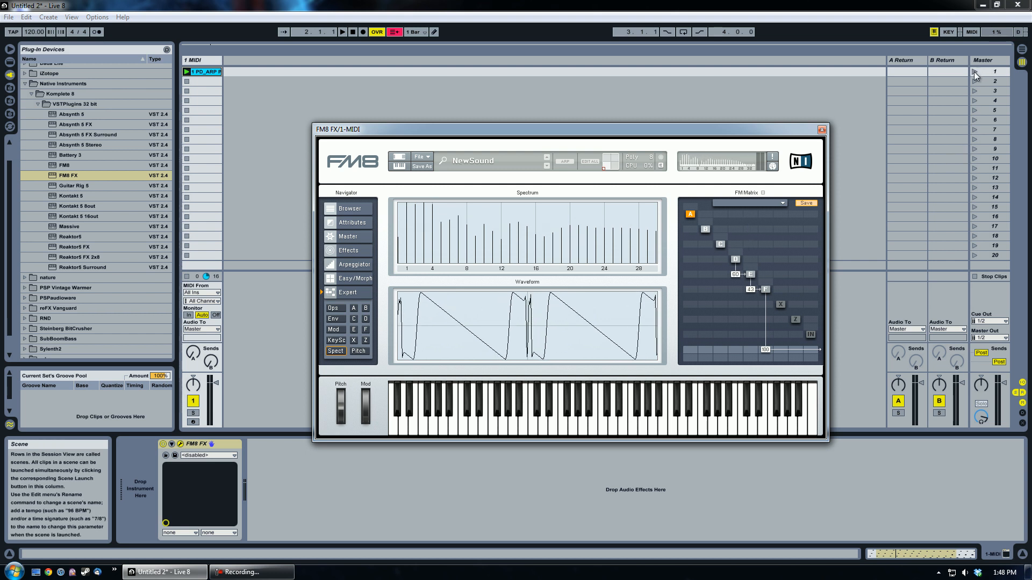
- Launch the first scene briefly and stop playback again
{"action": "left_click", "coordinate": [342, 31]}
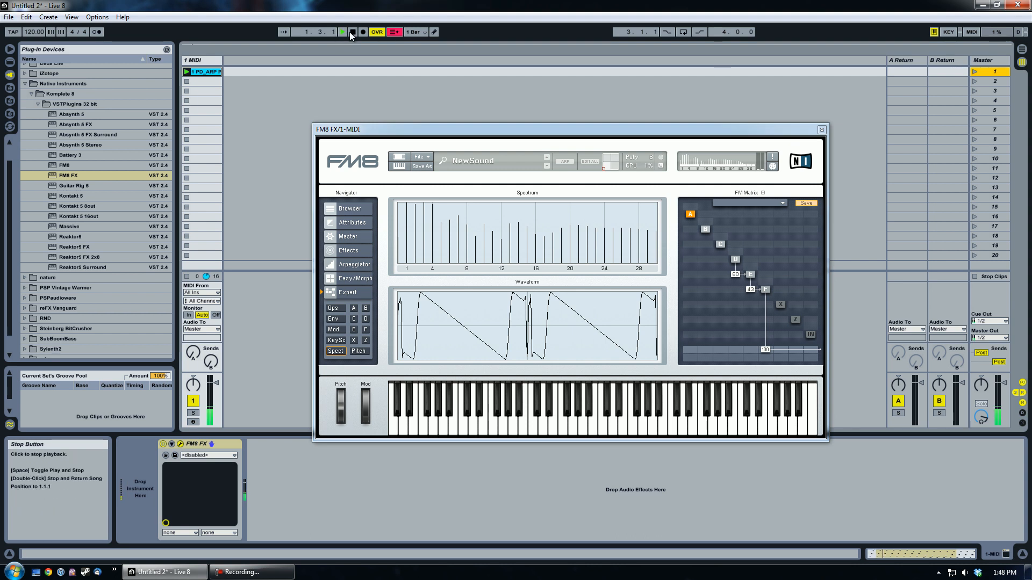
{"action": "left_click", "coordinate": [340, 31]}
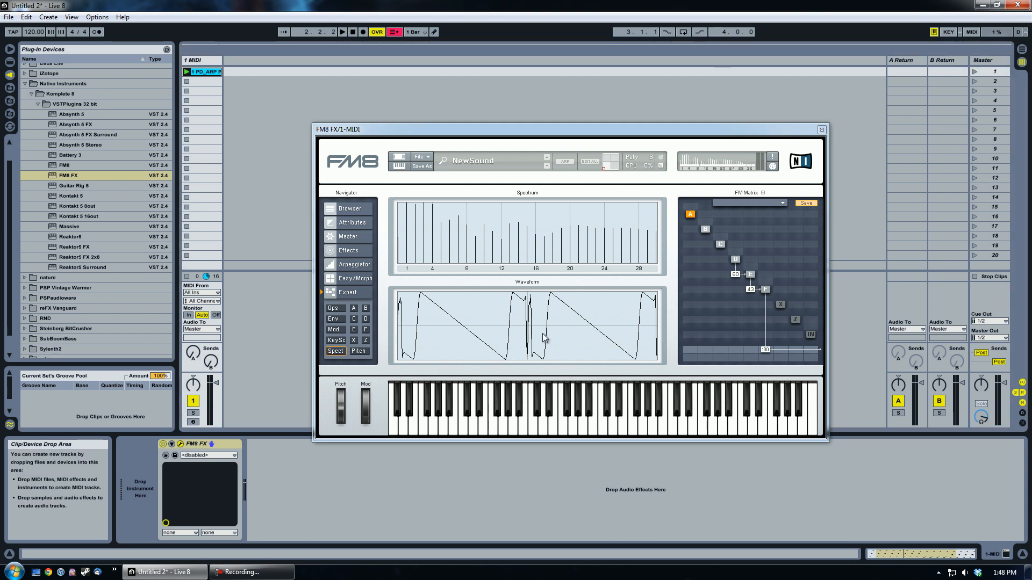
{"action": "mouse_move", "coordinate": [558, 316]}
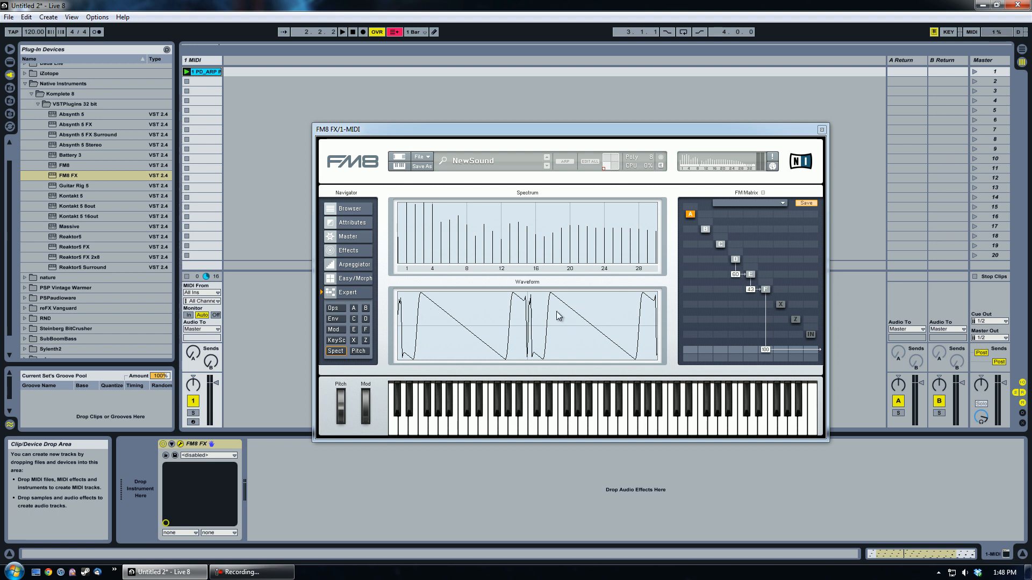
{"action": "mouse_move", "coordinate": [647, 316]}
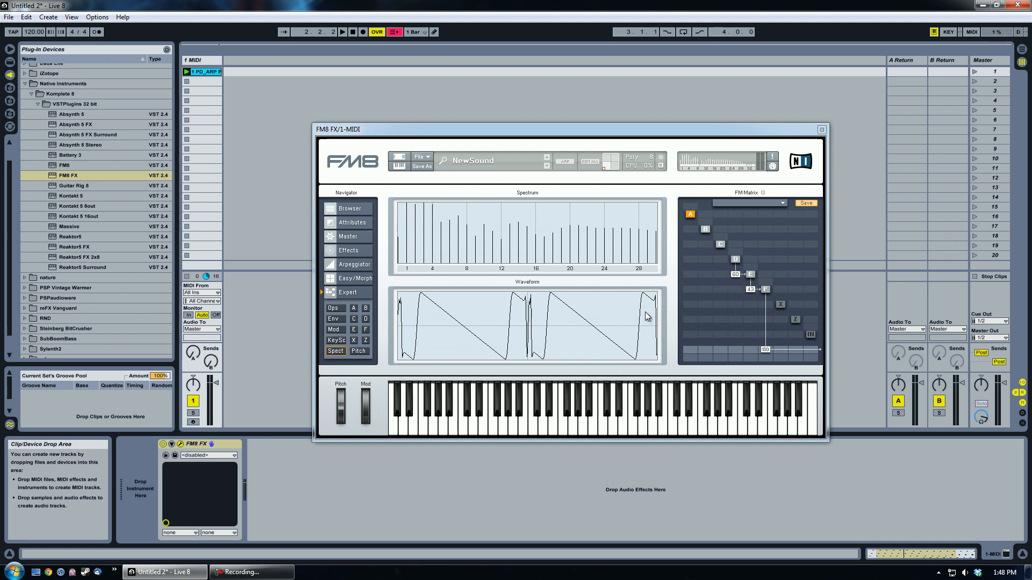
{"action": "mouse_move", "coordinate": [472, 322]}
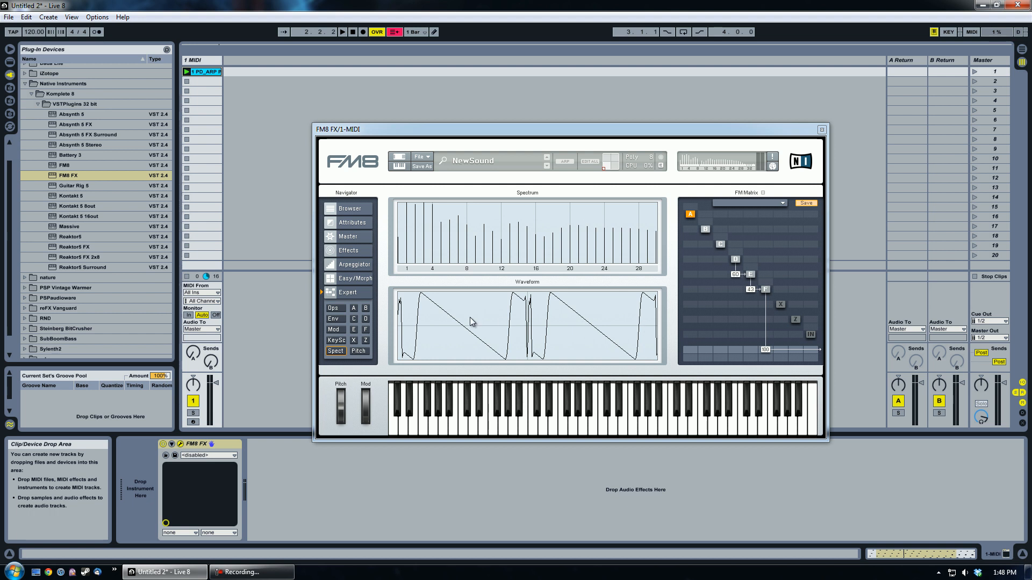
{"action": "mouse_move", "coordinate": [746, 297]}
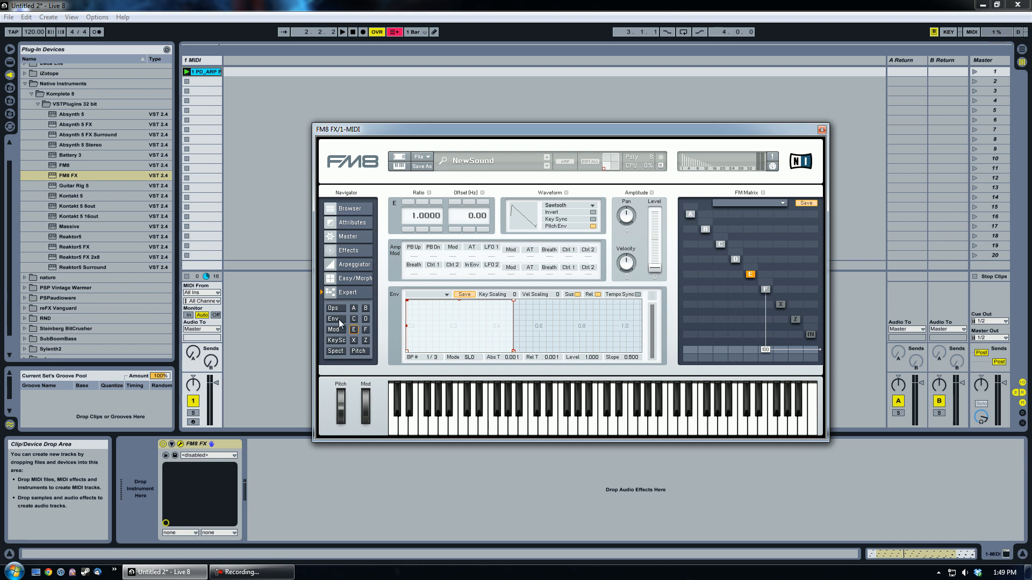
- Switch operators A to E to sine waves with ratios 1, 1, 3, 2 and 1.5
{"action": "left_click", "coordinate": [335, 309]}
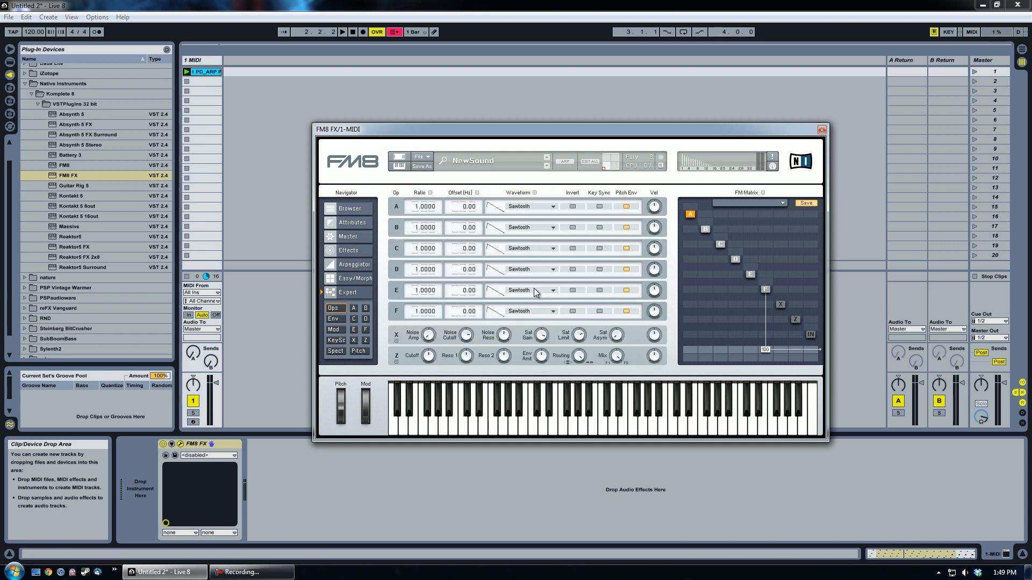
{"action": "left_click", "coordinate": [527, 290]}
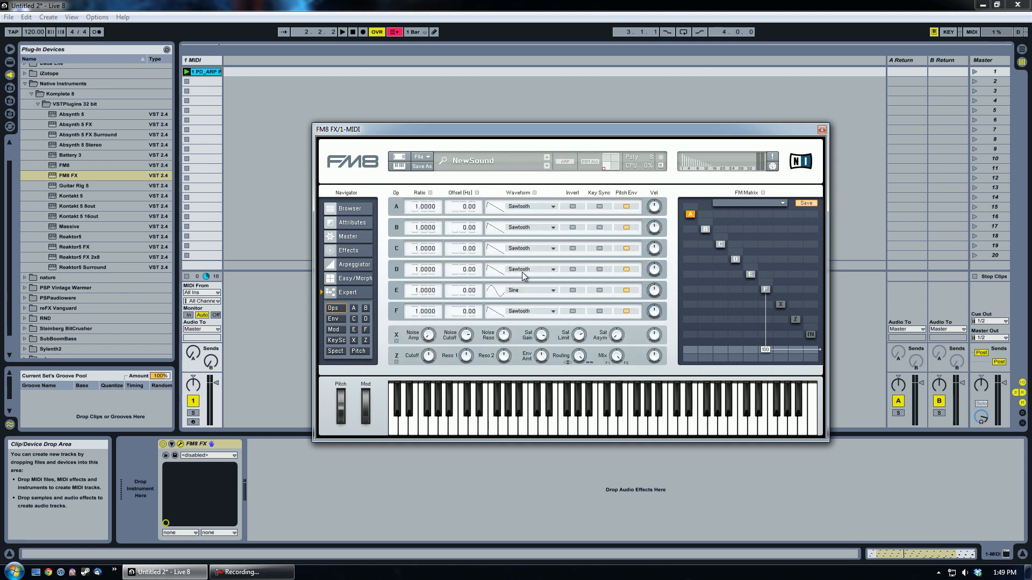
{"action": "left_click", "coordinate": [527, 269]}
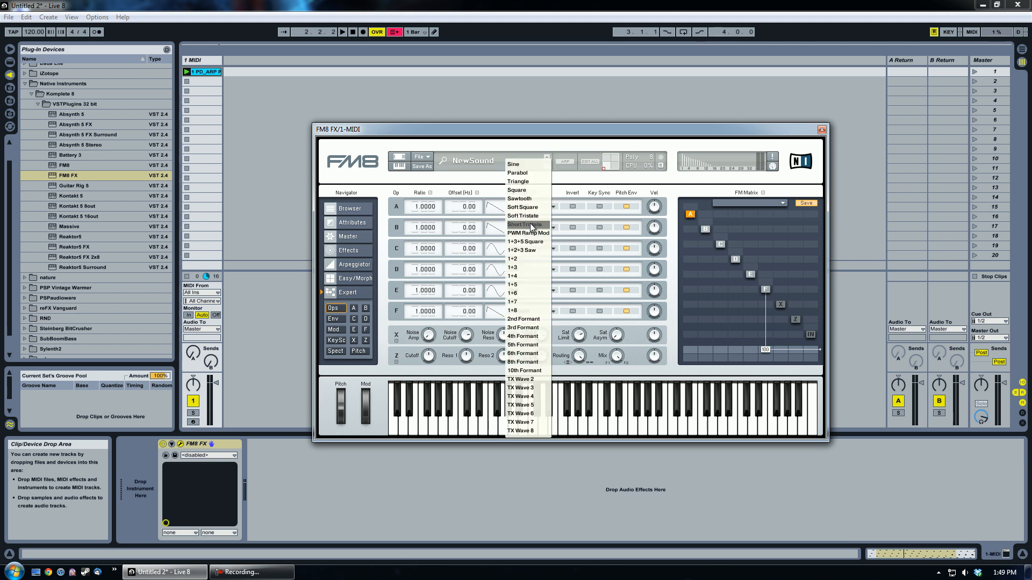
{"action": "mouse_move", "coordinate": [524, 163]}
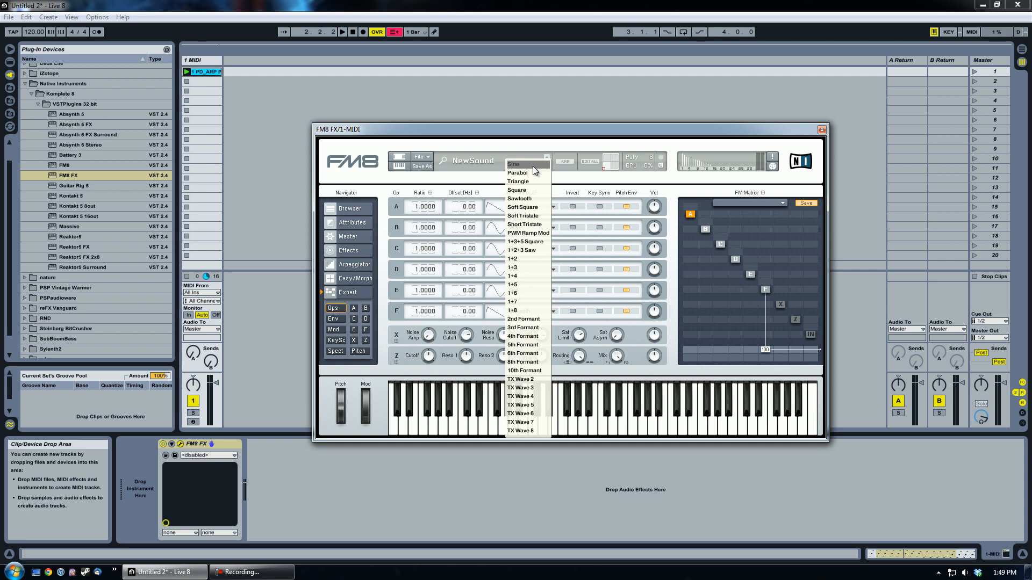
{"action": "left_click", "coordinate": [525, 199]}
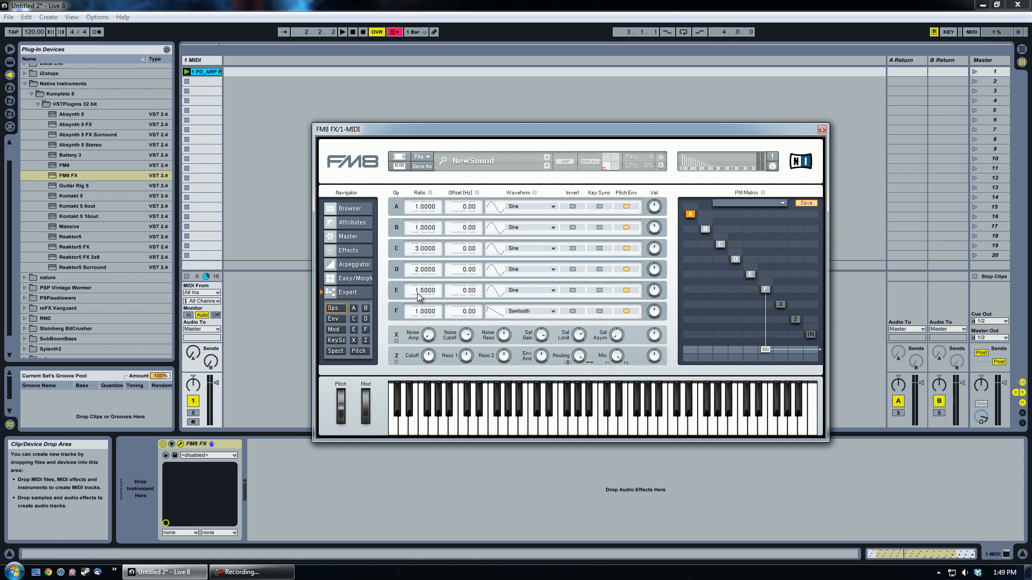
{"action": "mouse_move", "coordinate": [424, 276]}
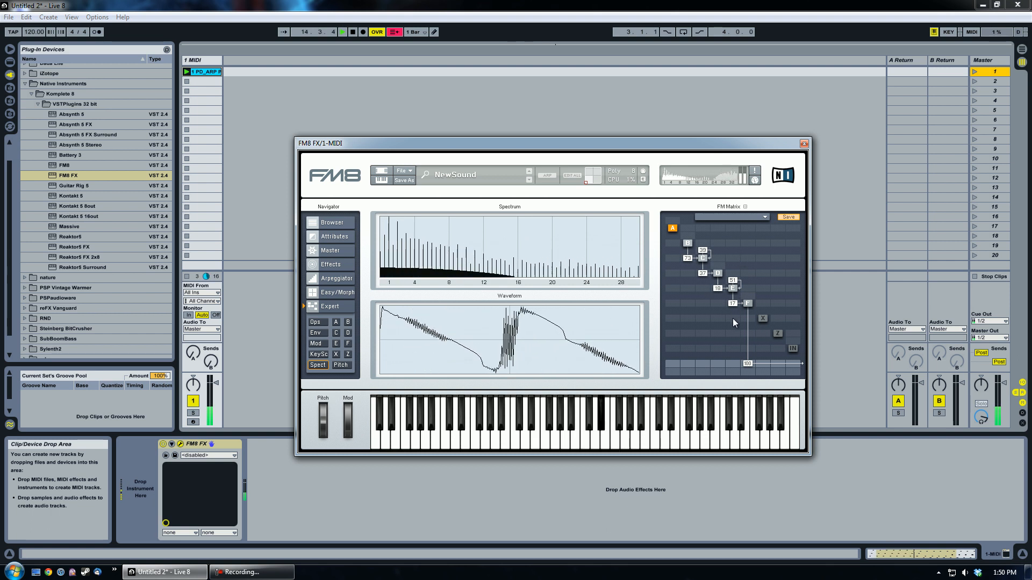
- Stop playback, rework the matrix routing through operator E, audition and stop
{"action": "left_click", "coordinate": [352, 31]}
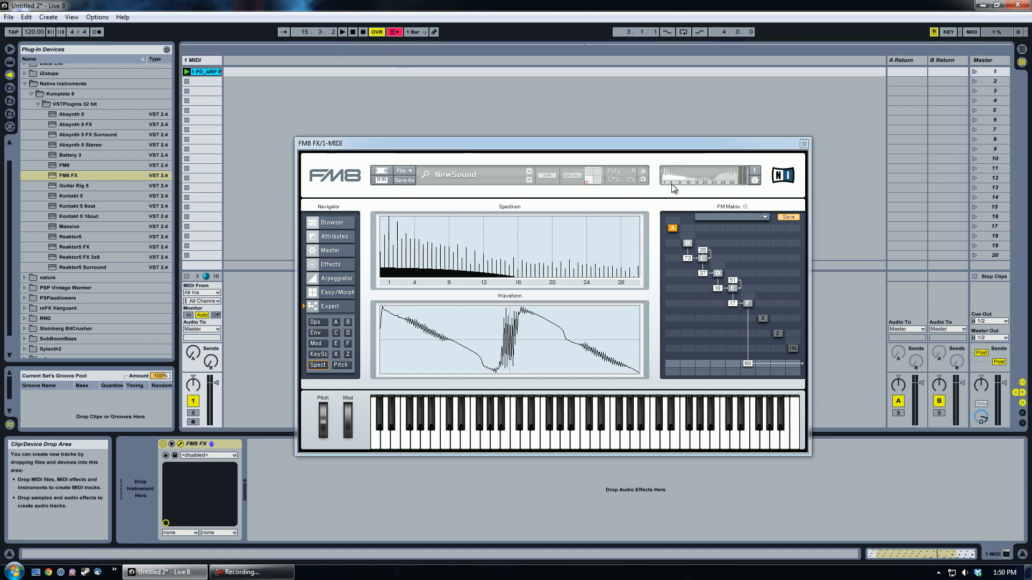
{"action": "mouse_move", "coordinate": [532, 327]}
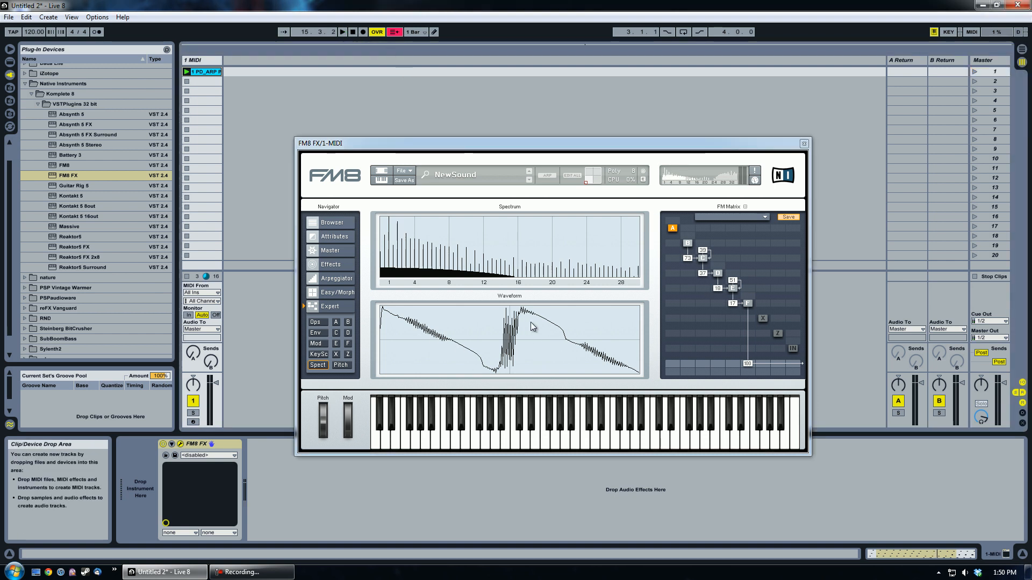
{"action": "mouse_move", "coordinate": [410, 338]}
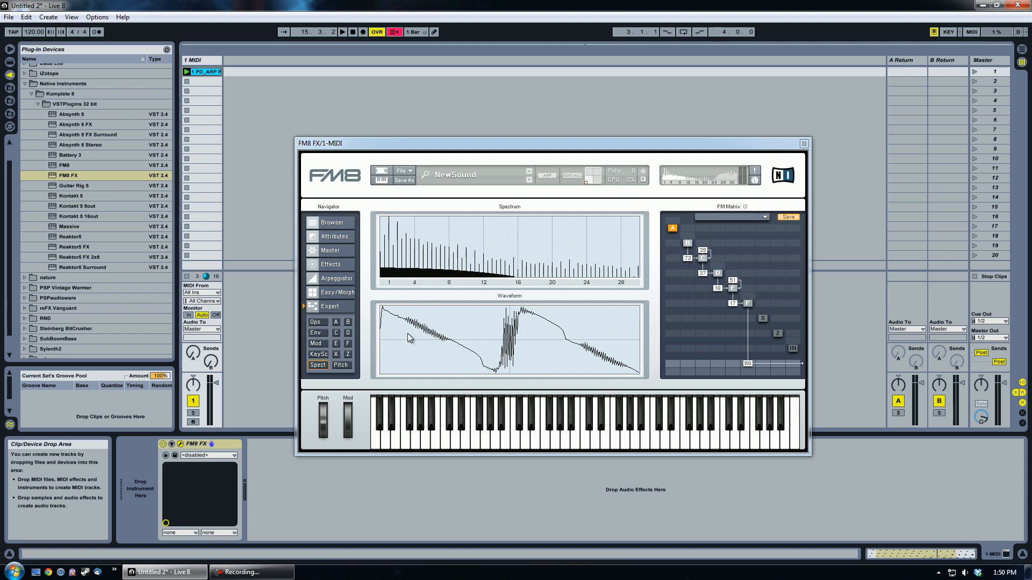
{"action": "mouse_move", "coordinate": [748, 323]}
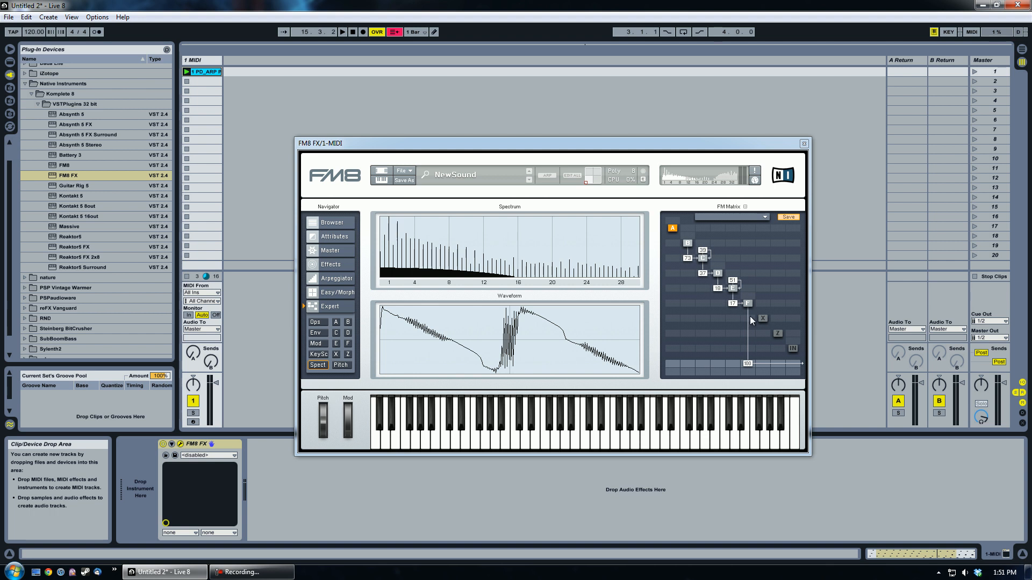
{"action": "mouse_move", "coordinate": [514, 147]}
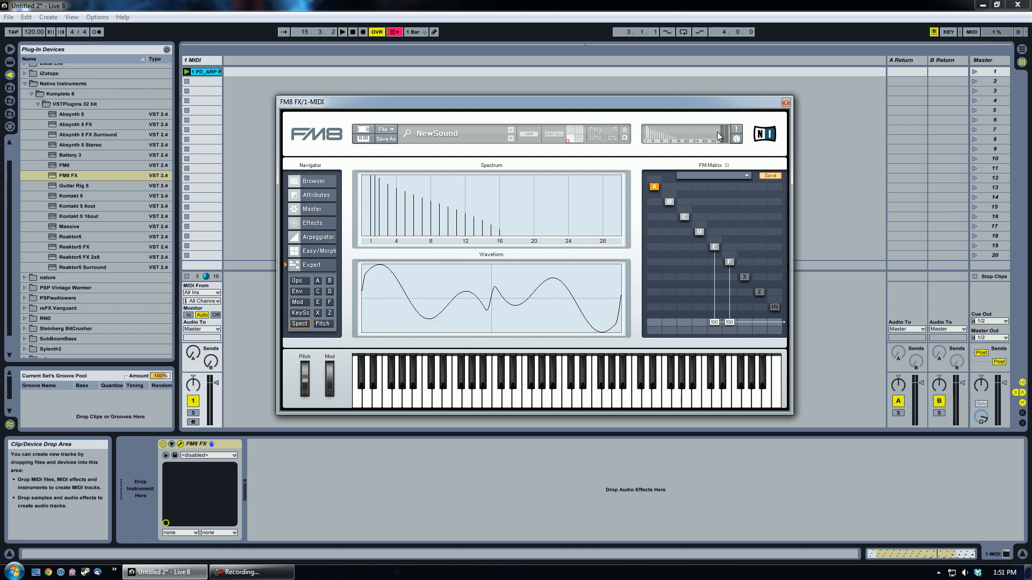
{"action": "mouse_move", "coordinate": [719, 258]}
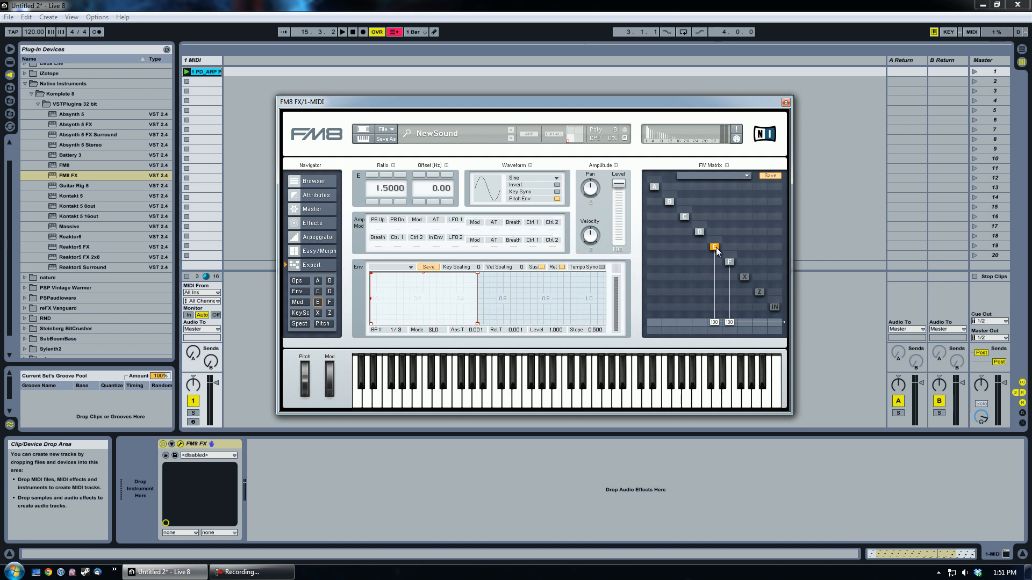
{"action": "left_click", "coordinate": [532, 178]}
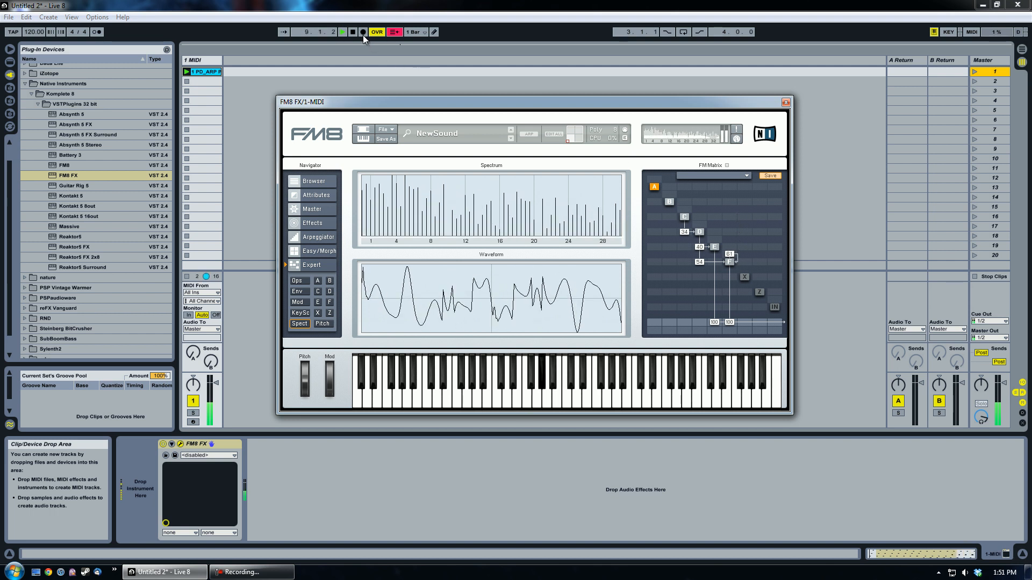
{"action": "left_click", "coordinate": [342, 31]}
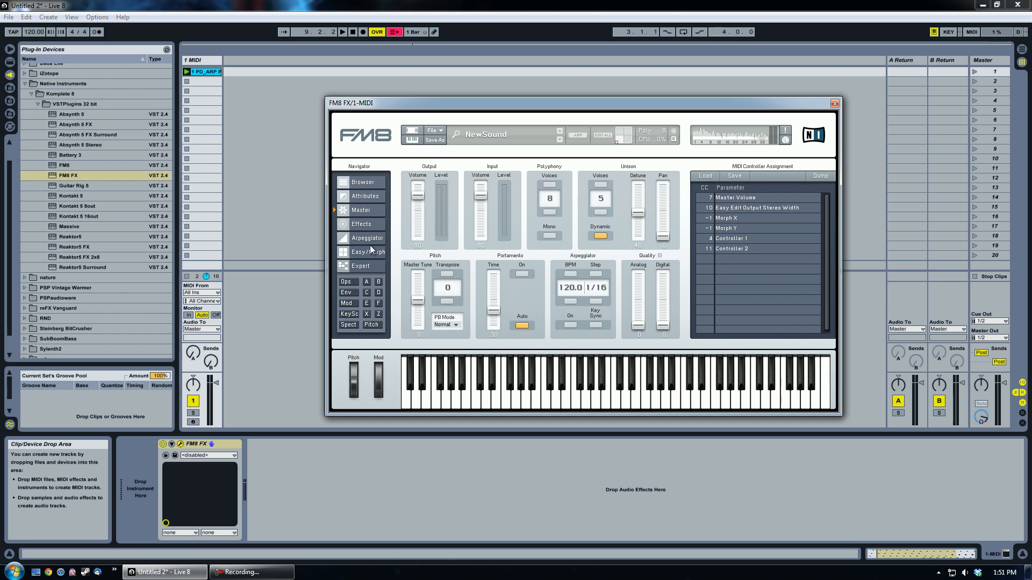
- Review FM8's Effects page, then return to the Master page
{"action": "left_click", "coordinate": [361, 223]}
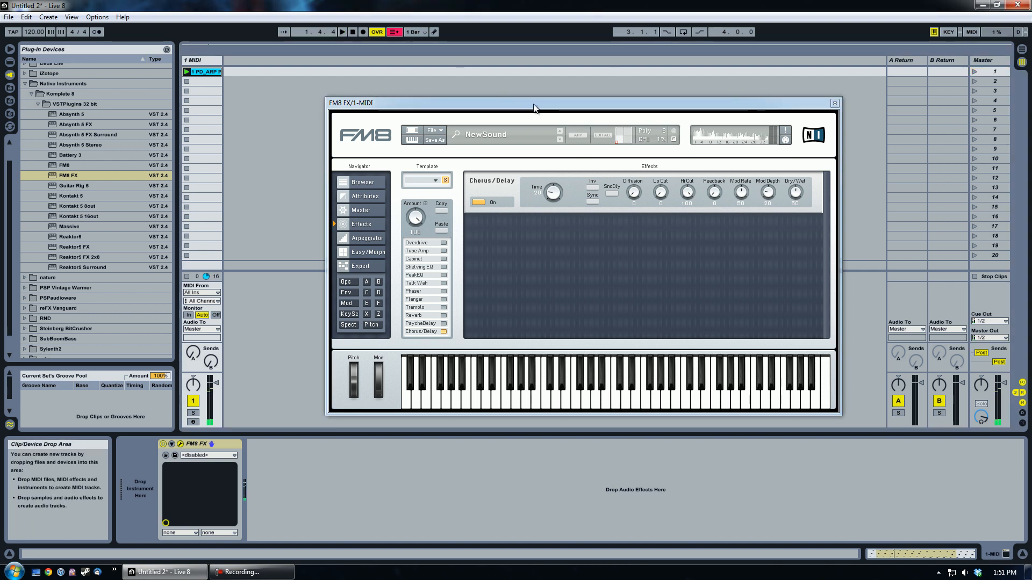
{"action": "left_click", "coordinate": [357, 216]}
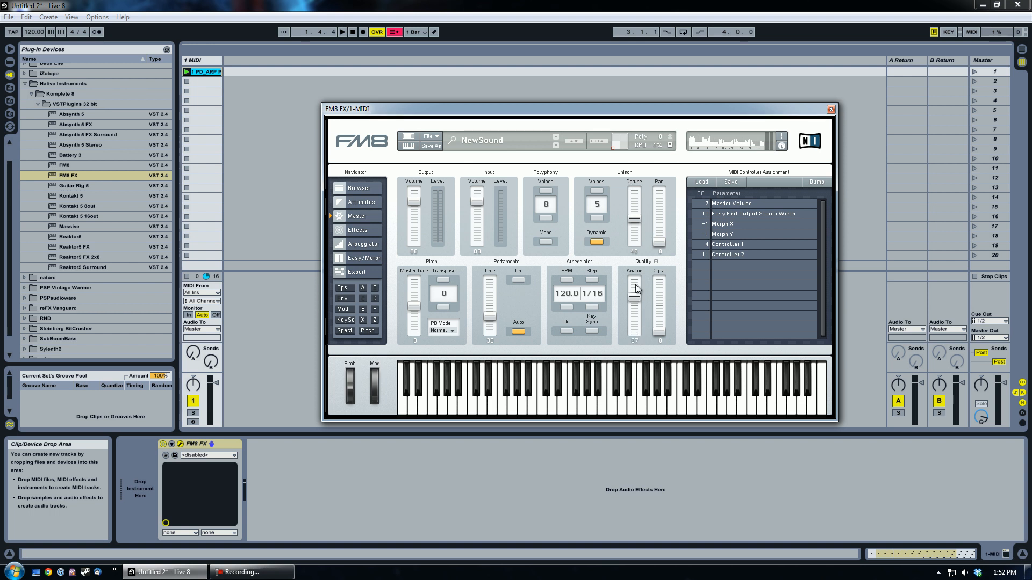
{"action": "mouse_move", "coordinate": [977, 74]}
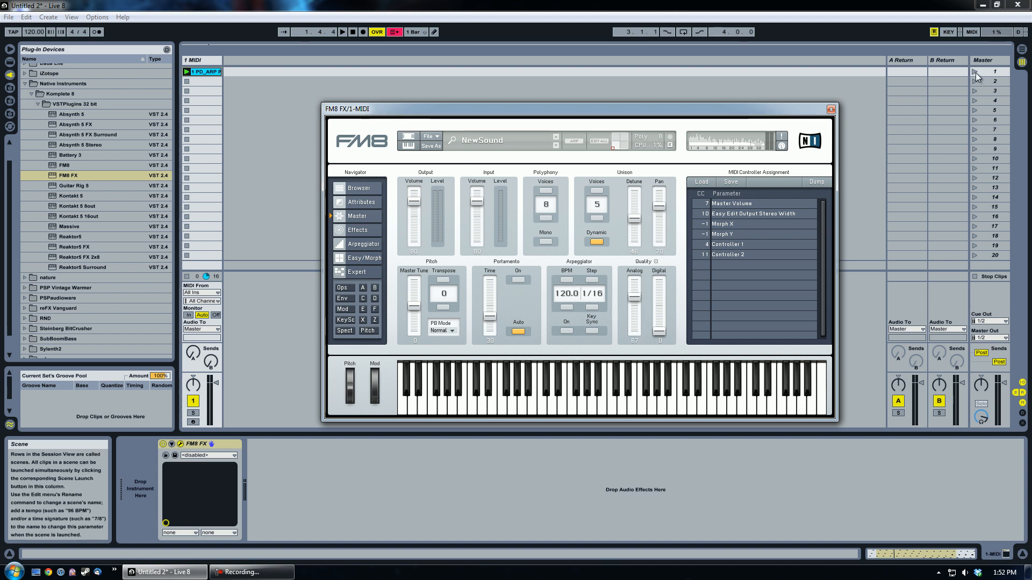
- Audition Scene 1 briefly, then set Unison Voices from 5 to 1
{"action": "left_click", "coordinate": [342, 31]}
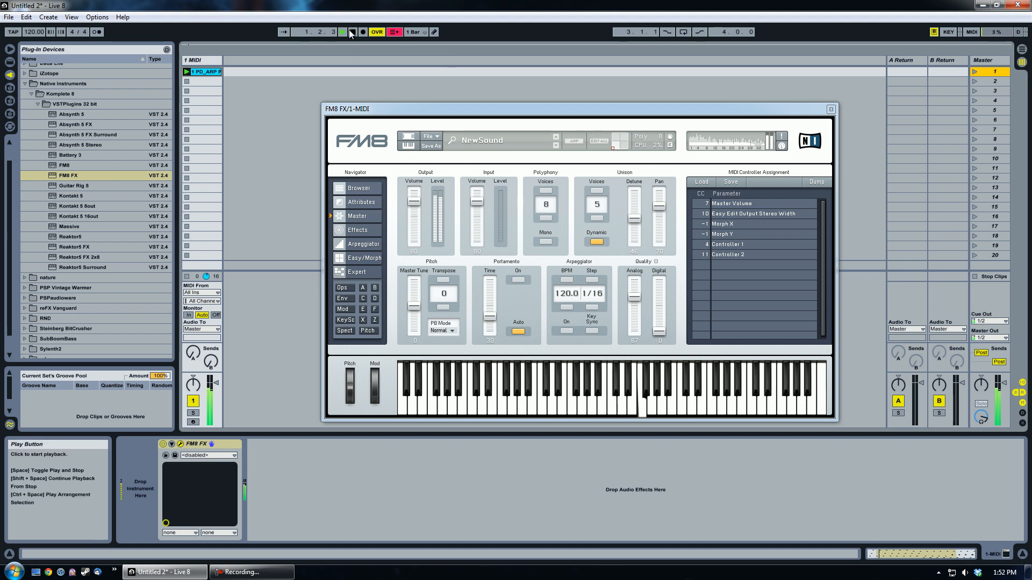
{"action": "left_click", "coordinate": [341, 31]}
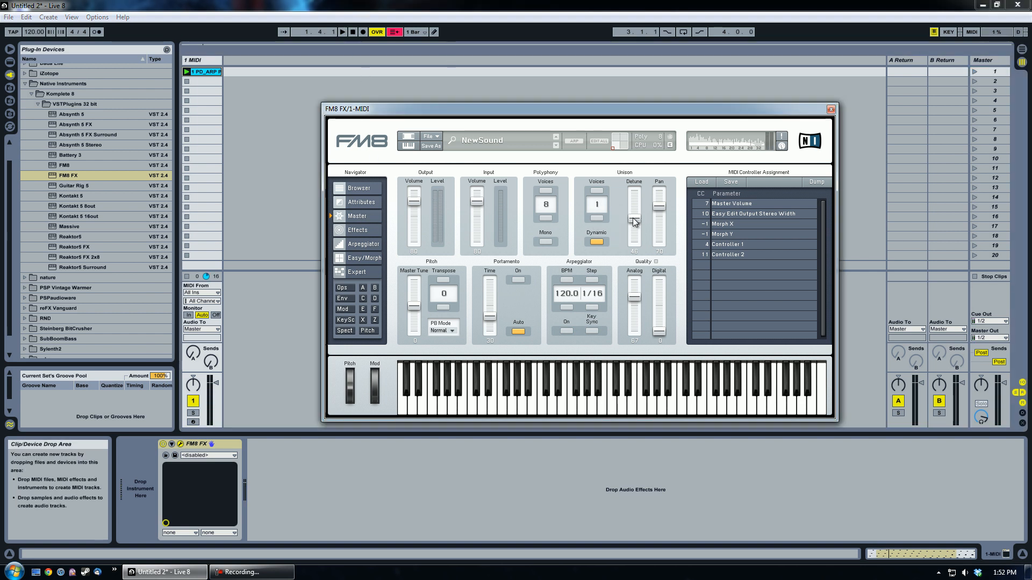
{"action": "left_click", "coordinate": [357, 272]}
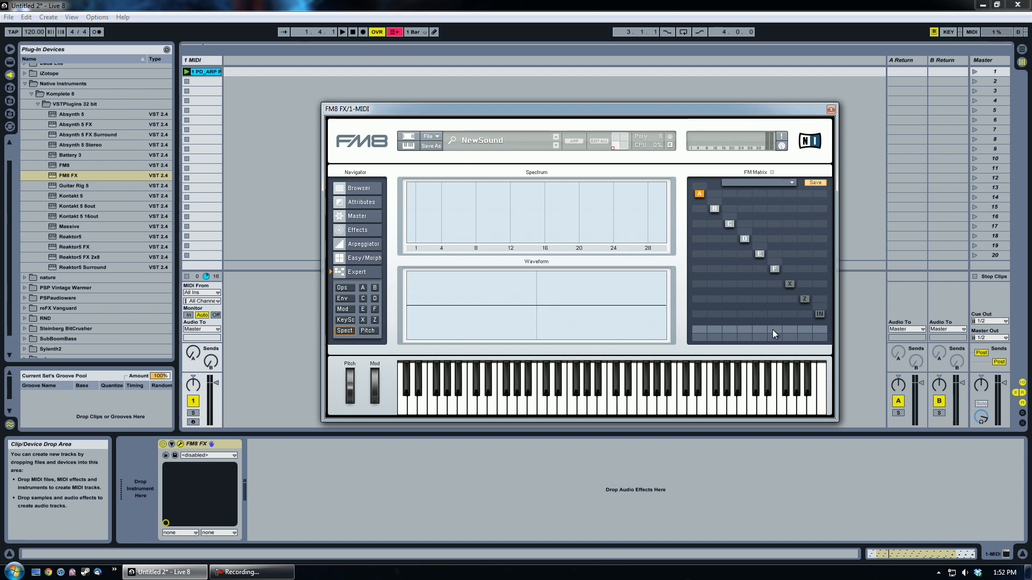
{"action": "mouse_move", "coordinate": [578, 116]}
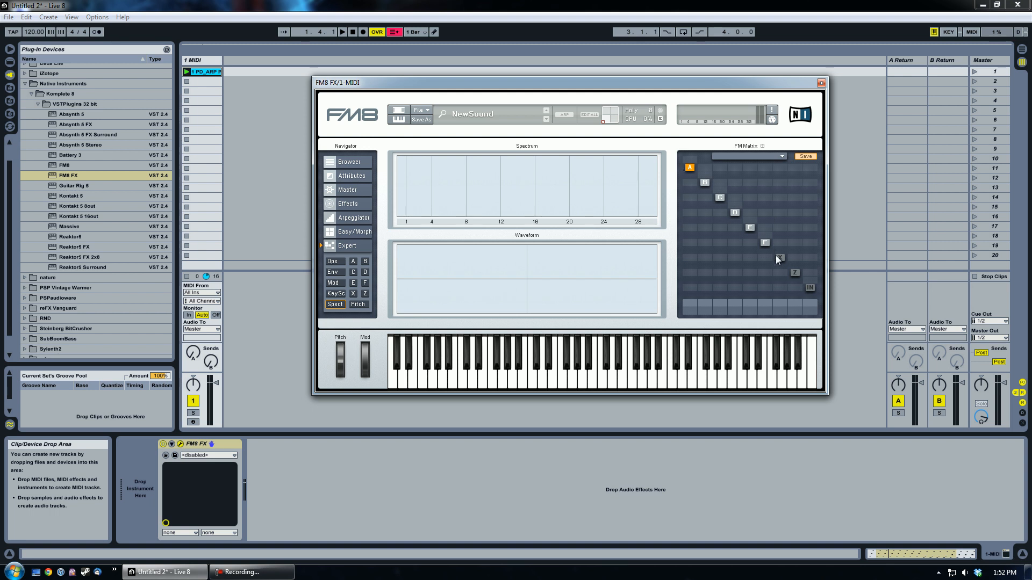
{"action": "mouse_move", "coordinate": [774, 263]}
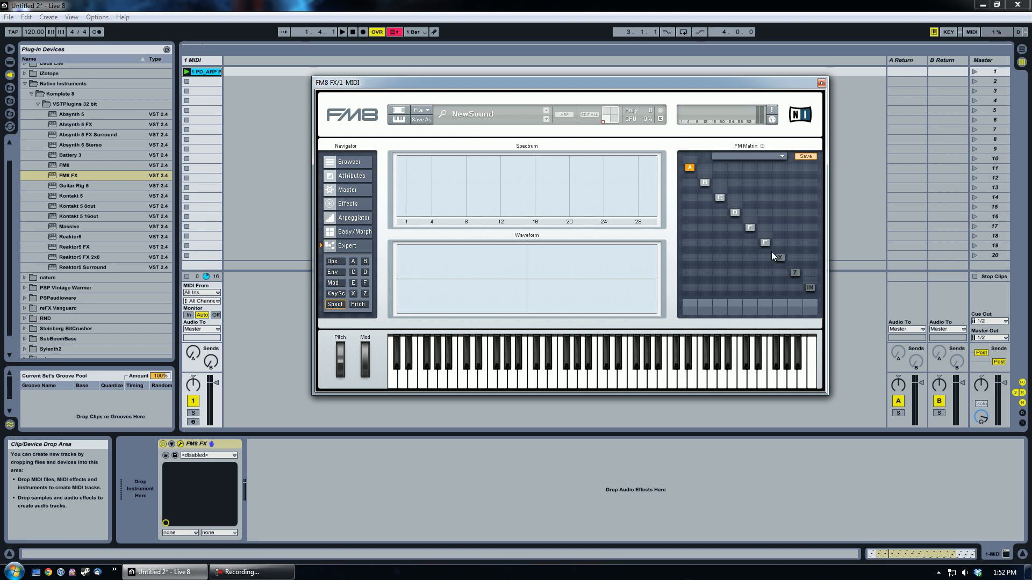
{"action": "mouse_move", "coordinate": [747, 250]}
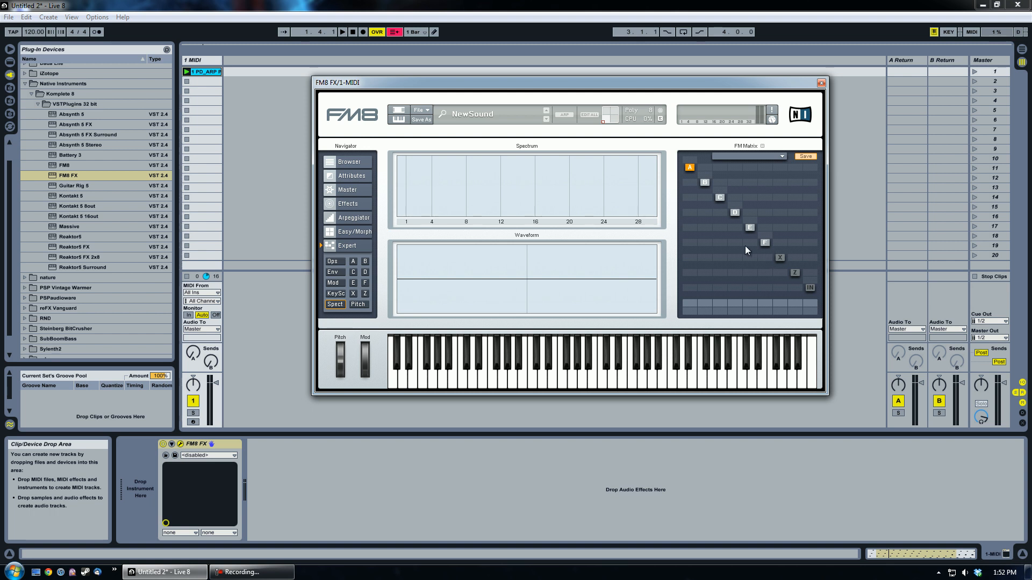
{"action": "mouse_move", "coordinate": [688, 170]}
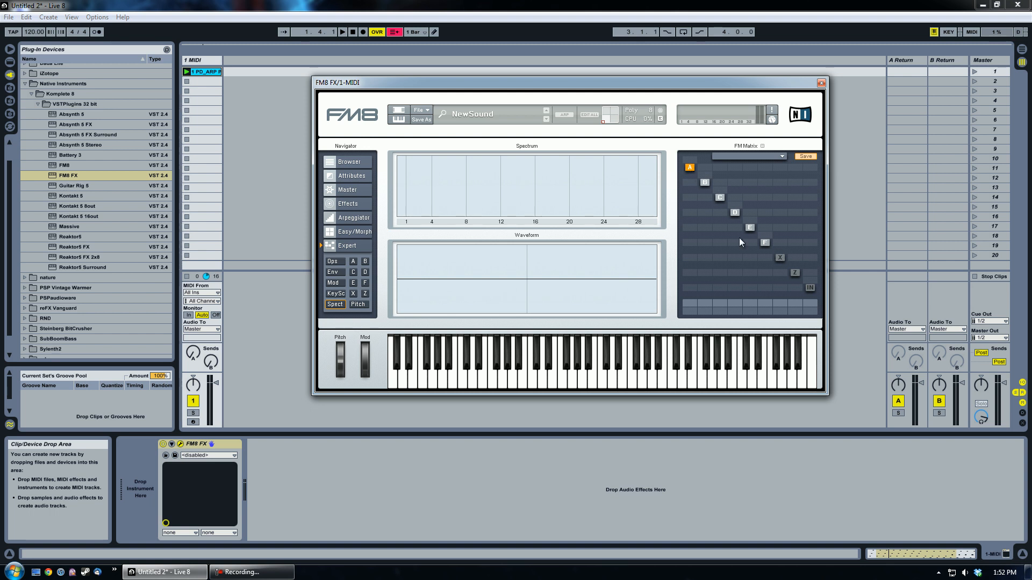
{"action": "mouse_move", "coordinate": [737, 228]}
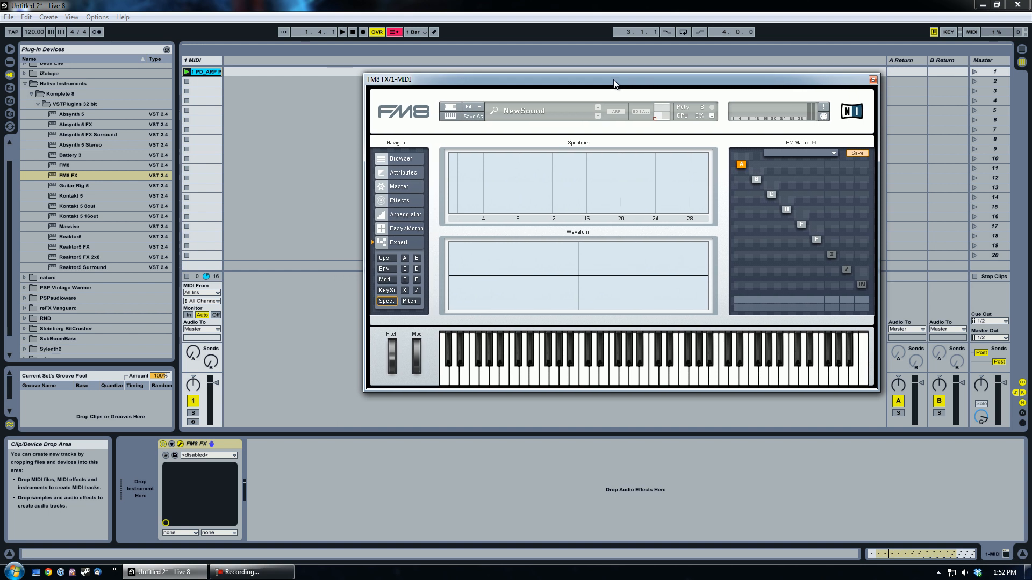
- Add the Native Instruments FM8 instrument to the track before FM8 FX
{"action": "left_click", "coordinate": [67, 175]}
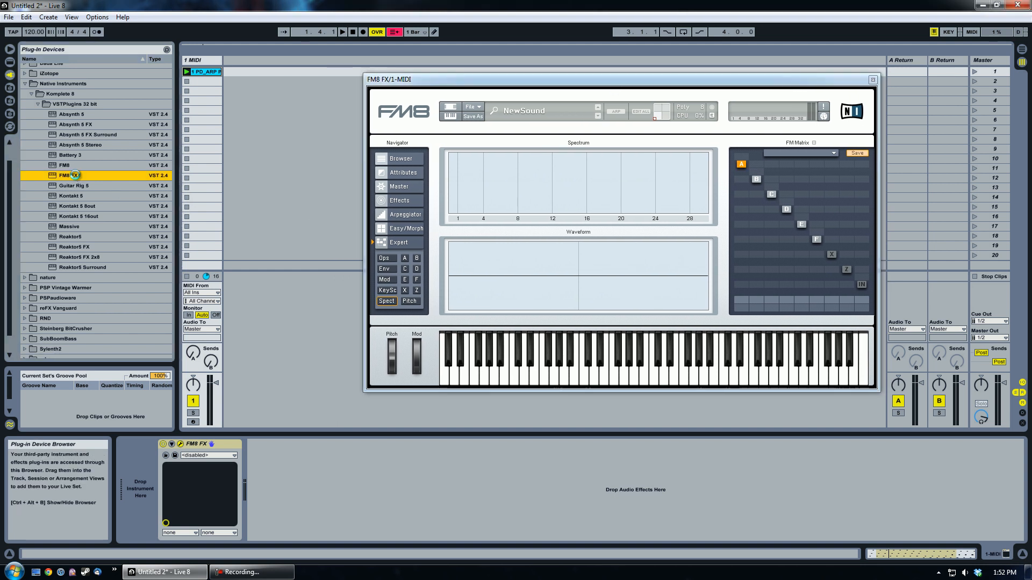
{"action": "left_click", "coordinate": [400, 159]}
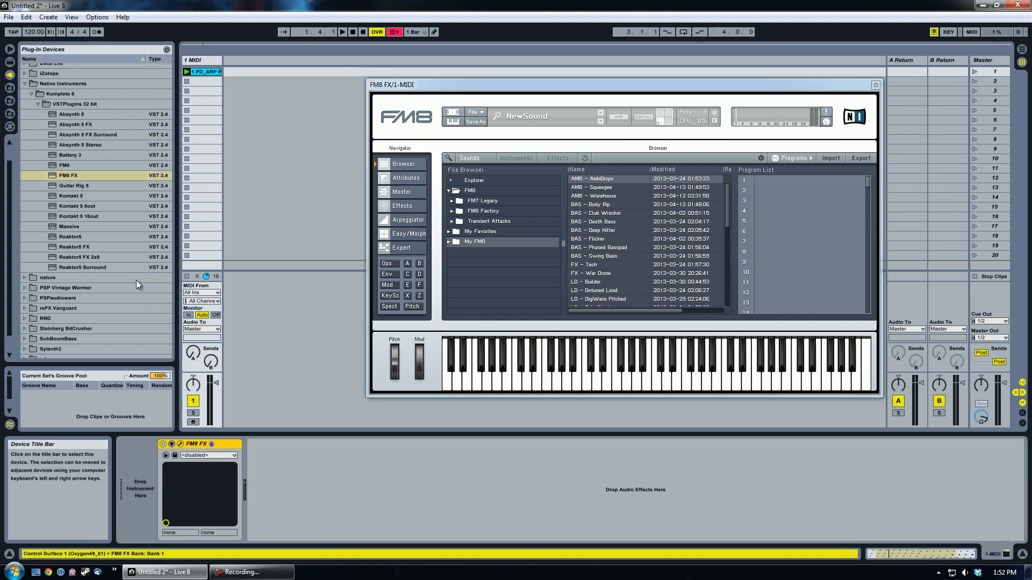
{"action": "left_click", "coordinate": [875, 84]}
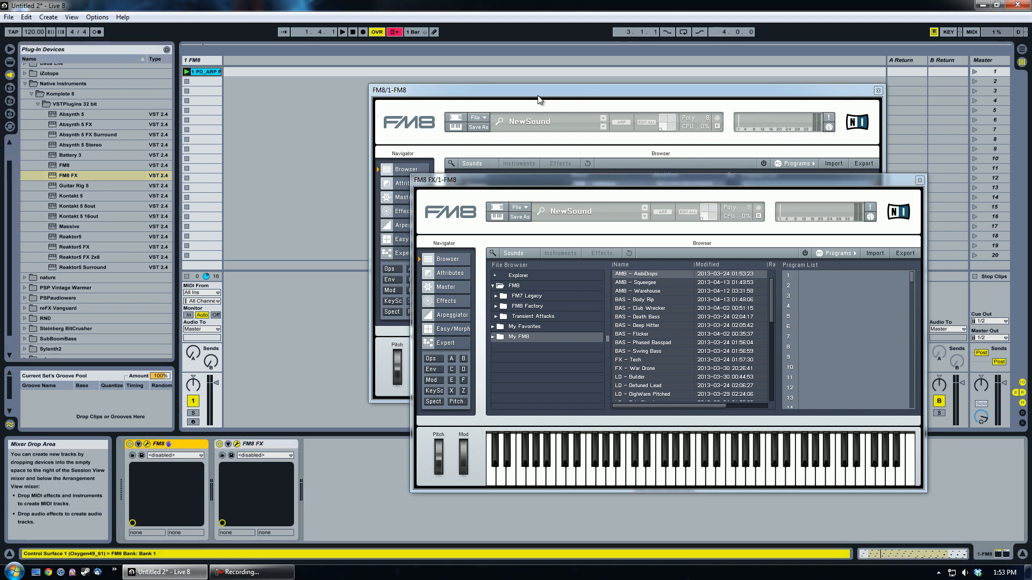
- Bring FM8 forward, view operator F's page, then show the FM8 FX window
{"action": "left_click", "coordinate": [919, 179]}
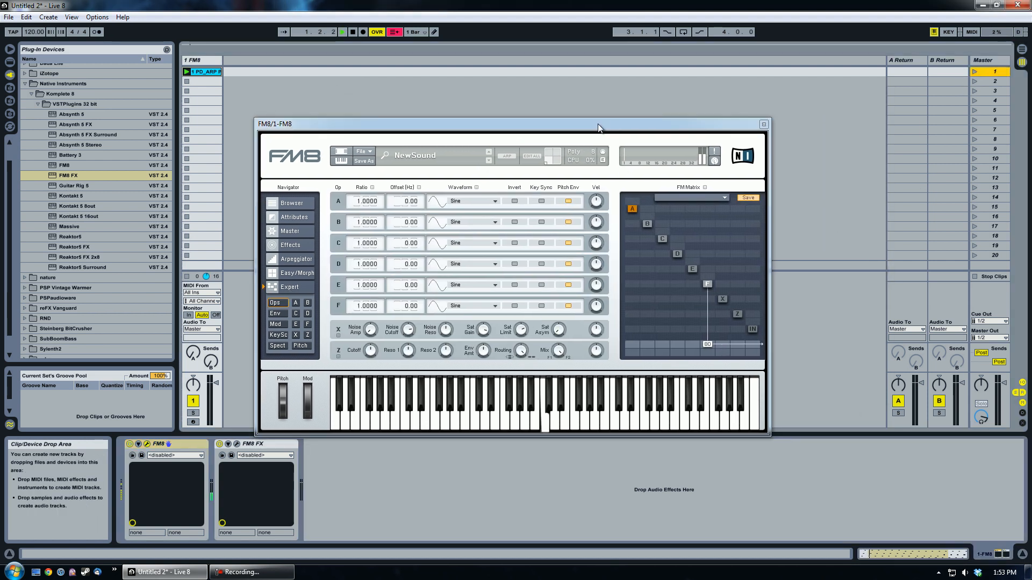
{"action": "left_click", "coordinate": [341, 31]}
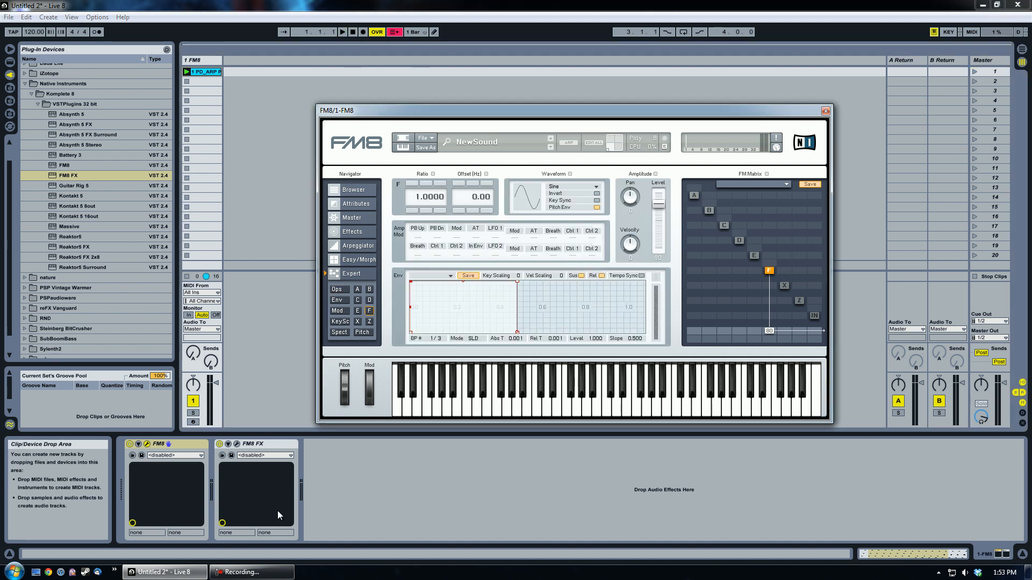
{"action": "left_click", "coordinate": [341, 31]}
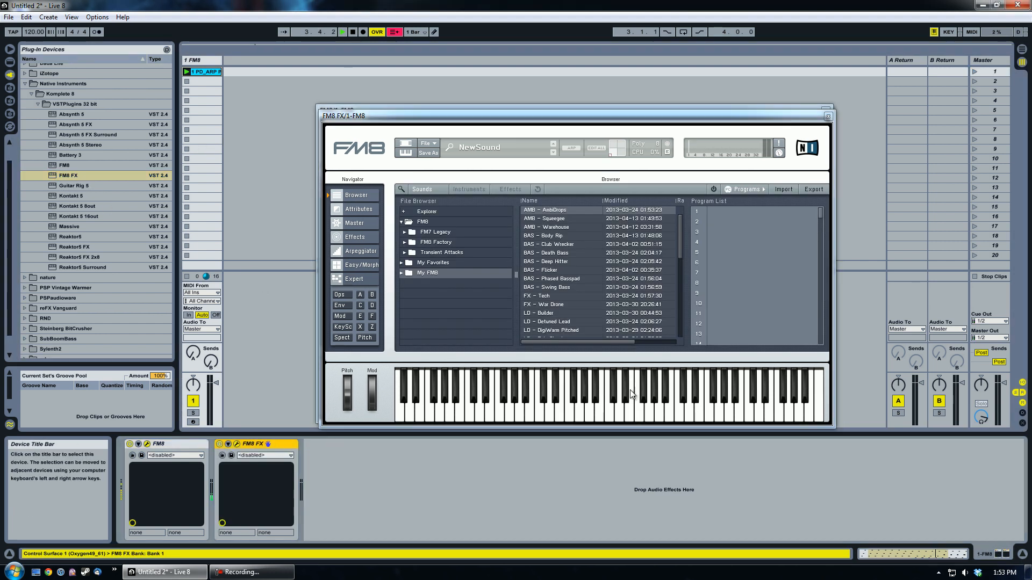
- Browse FM8's Master and Effects pages, then move the instrument window aside
{"action": "left_click", "coordinate": [353, 279]}
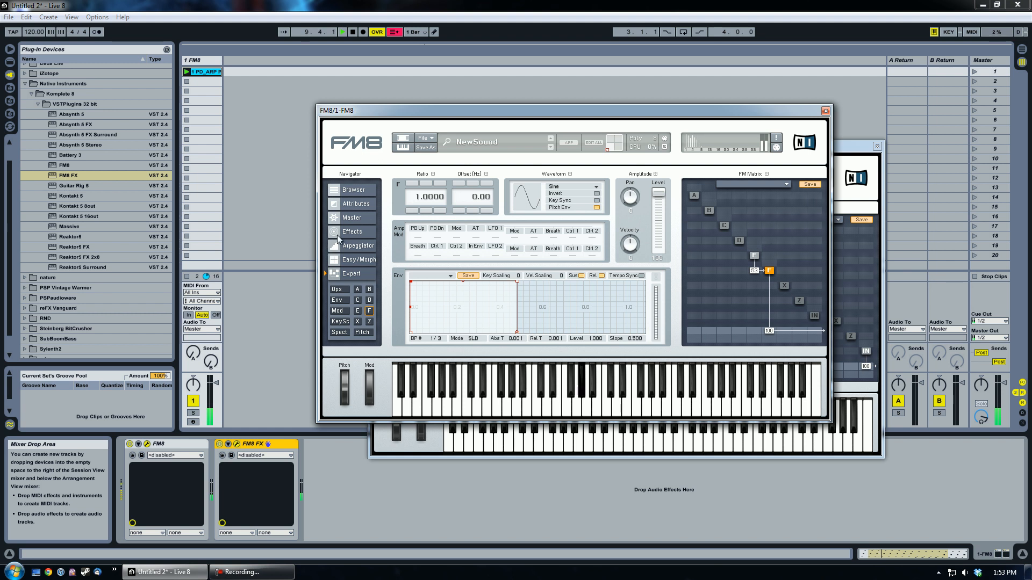
{"action": "left_click", "coordinate": [352, 217]}
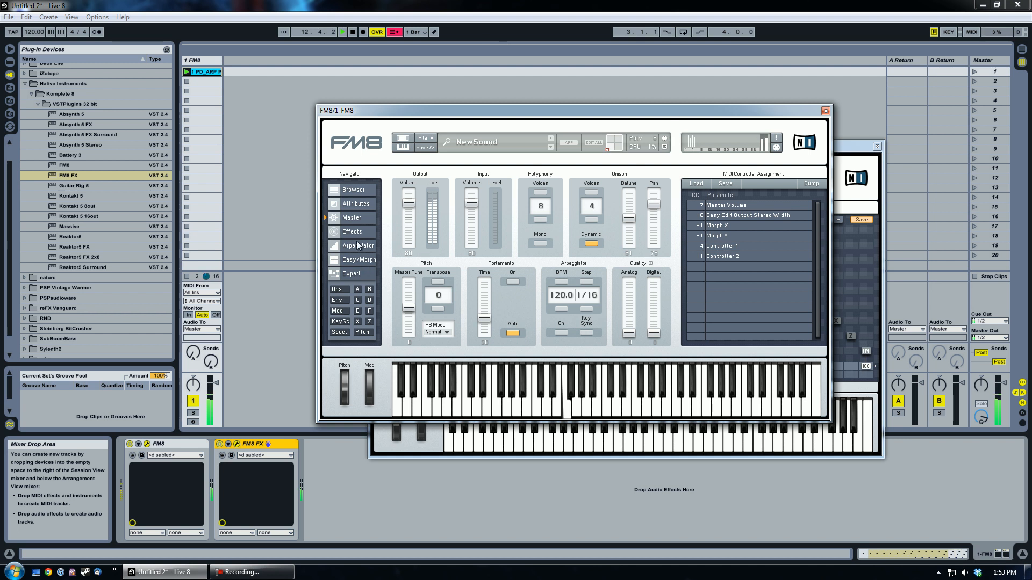
{"action": "left_click", "coordinate": [353, 231]}
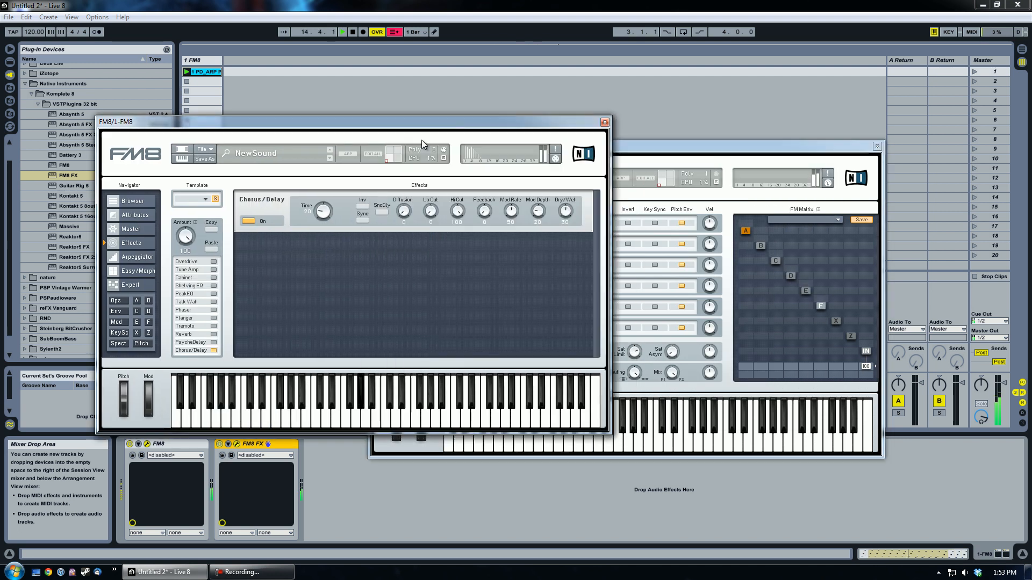
{"action": "left_click", "coordinate": [116, 300]}
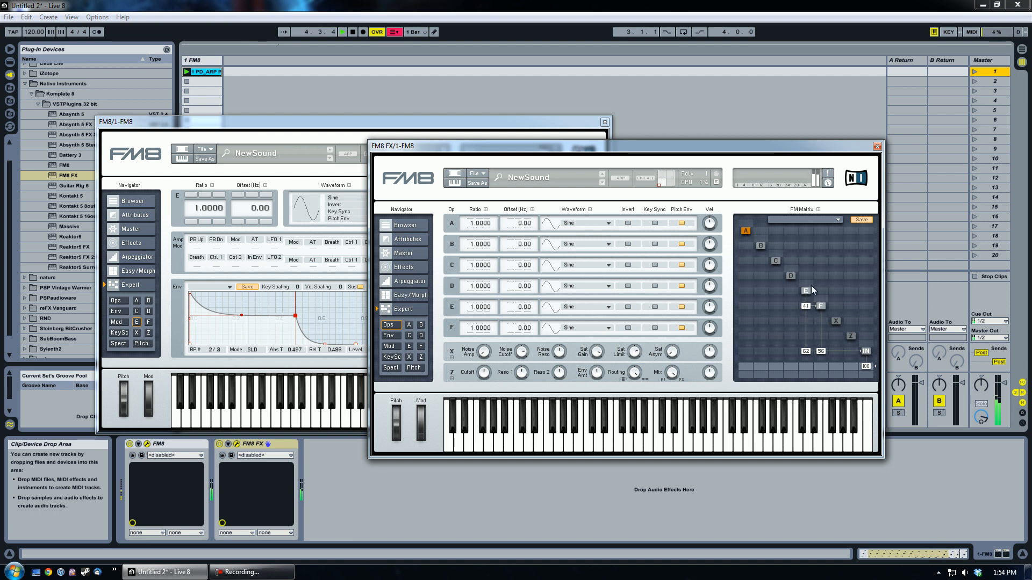
{"action": "mouse_move", "coordinate": [798, 242]}
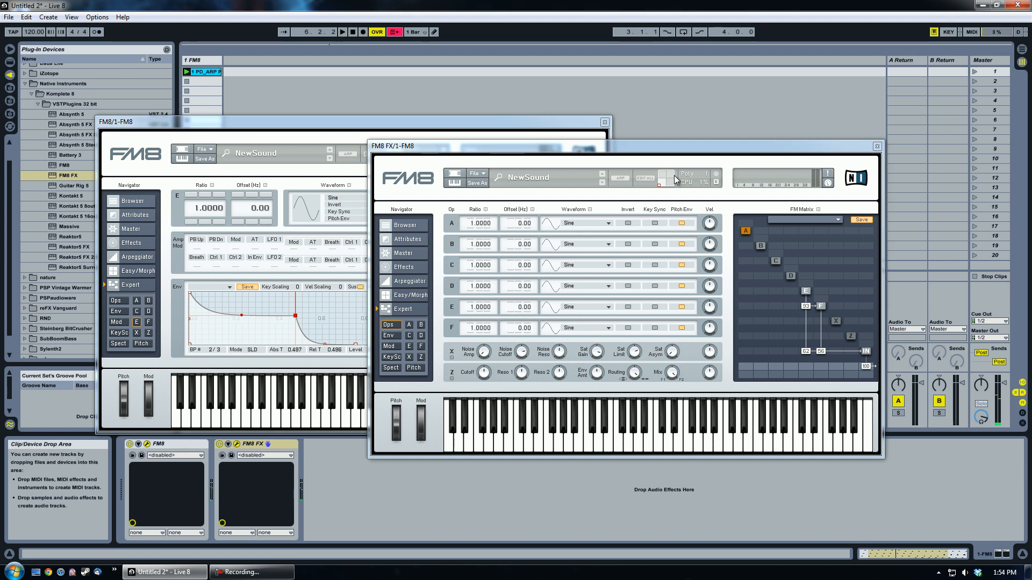
{"action": "mouse_move", "coordinate": [653, 153]}
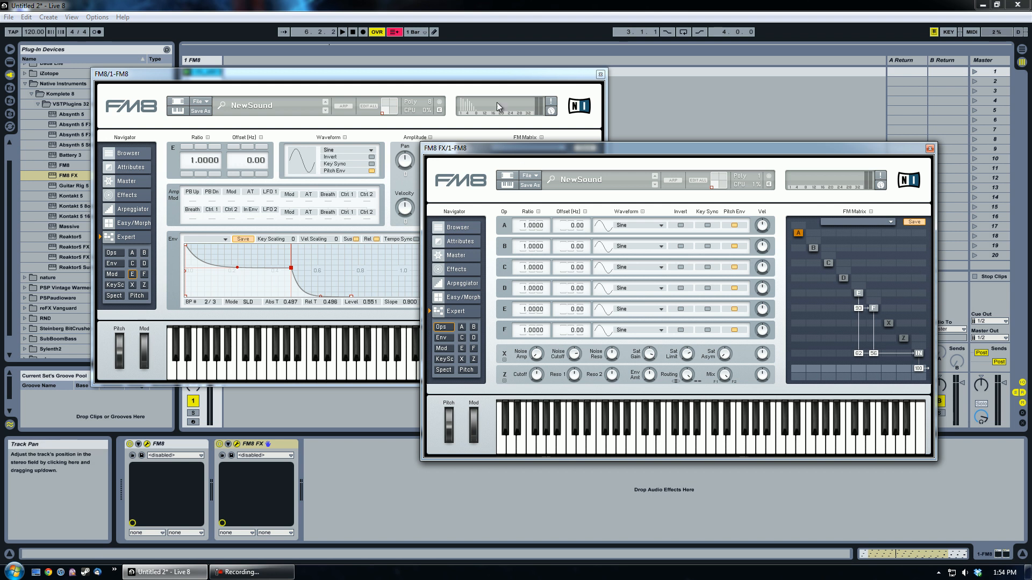
{"action": "mouse_move", "coordinate": [625, 305]}
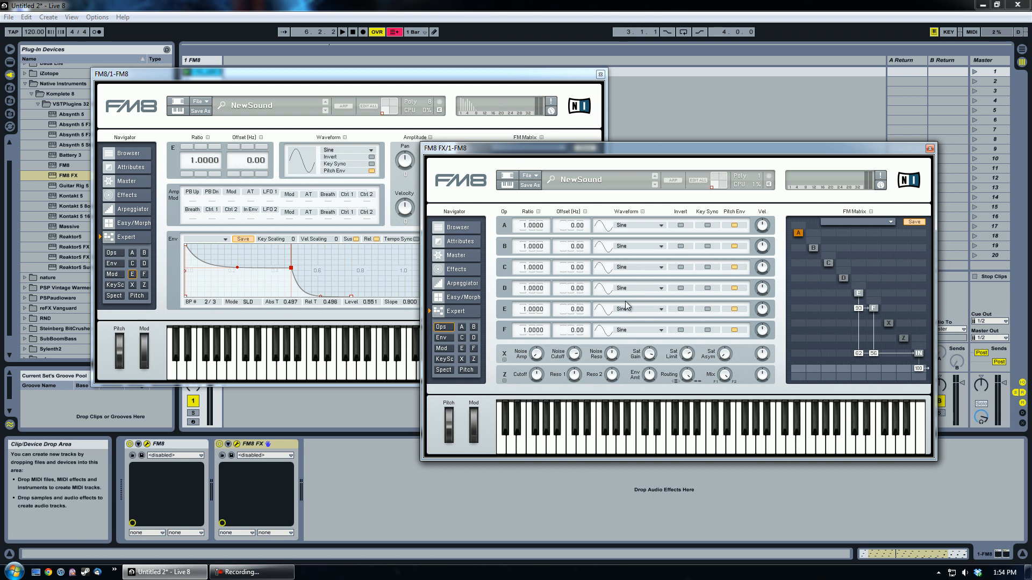
{"action": "mouse_move", "coordinate": [851, 339]}
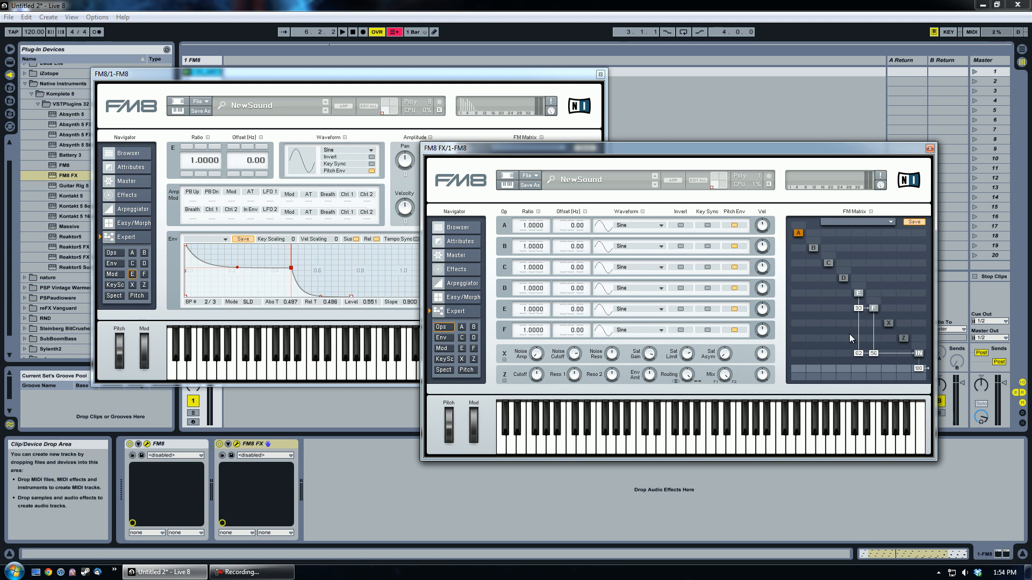
{"action": "mouse_move", "coordinate": [688, 153]}
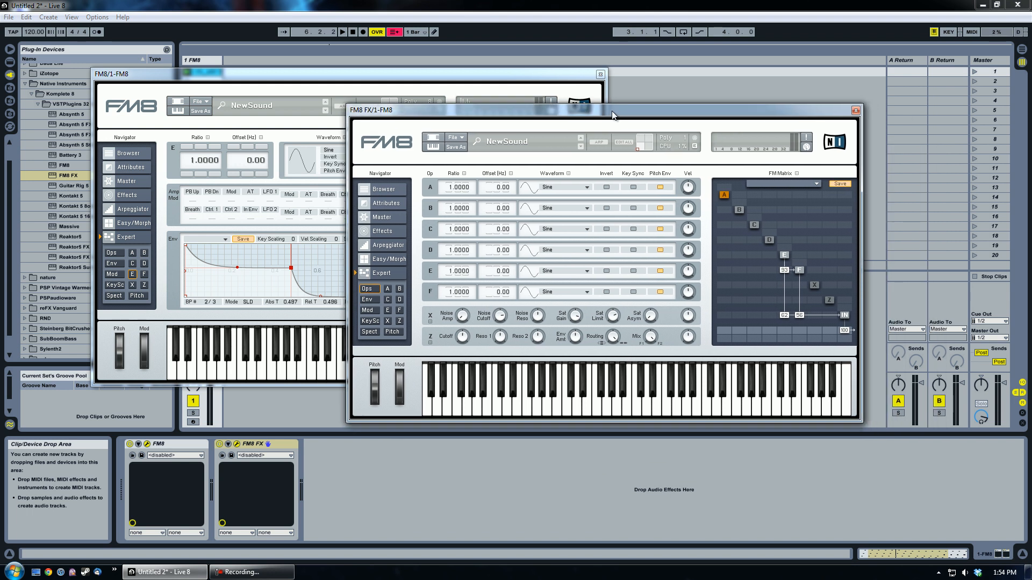
{"action": "mouse_move", "coordinate": [168, 450]}
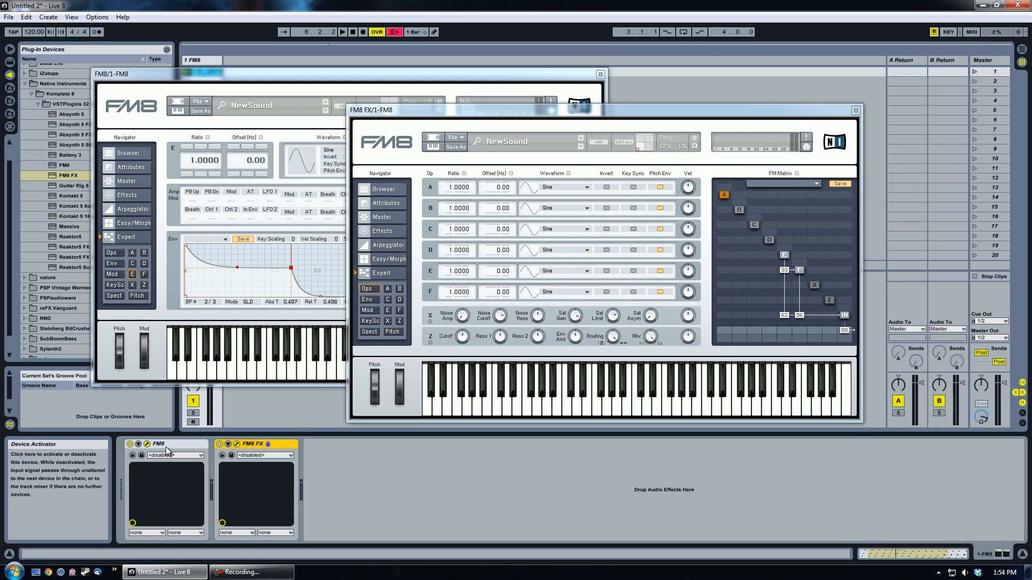
- Select the FM8 then FM8 FX devices on the track to reach the E→F matrix cell
{"action": "left_click", "coordinate": [177, 444]}
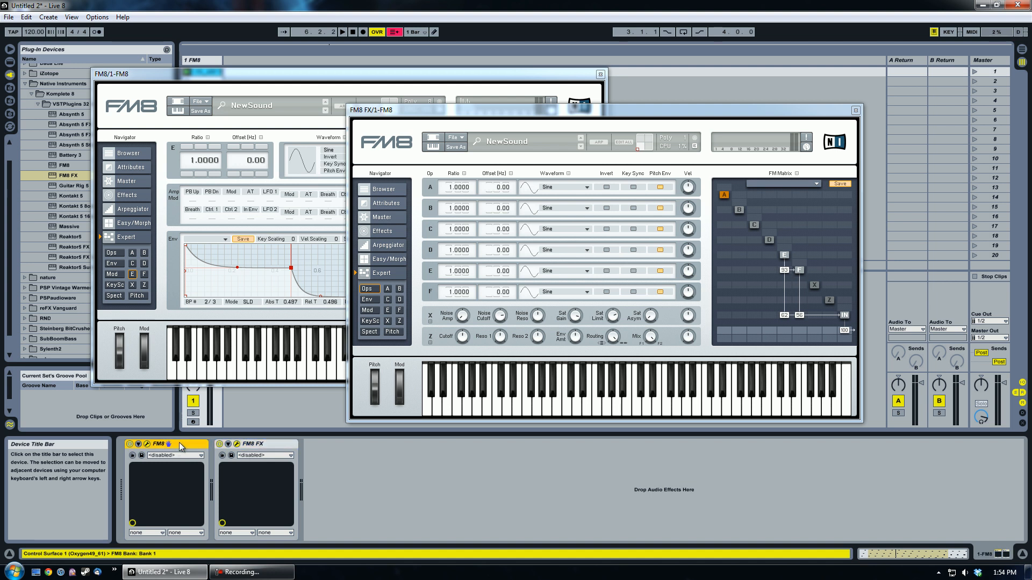
{"action": "left_click", "coordinate": [253, 444]}
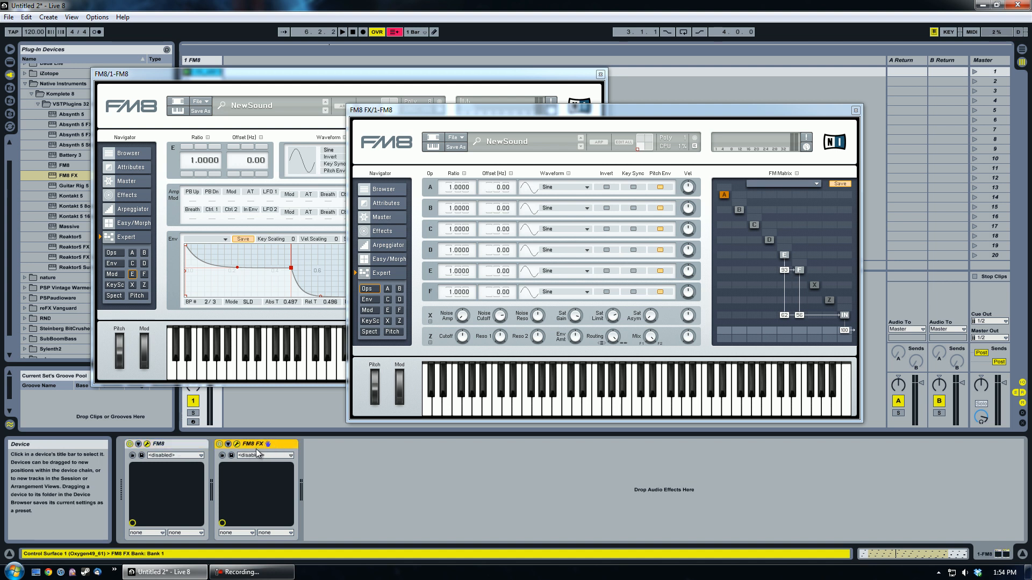
{"action": "left_click", "coordinate": [256, 444]}
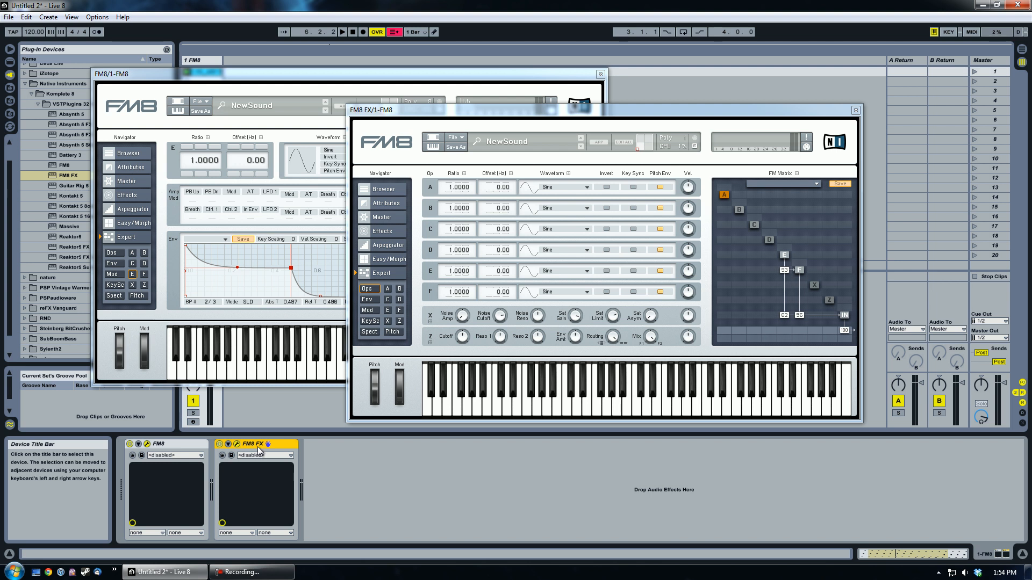
{"action": "mouse_move", "coordinate": [803, 272]}
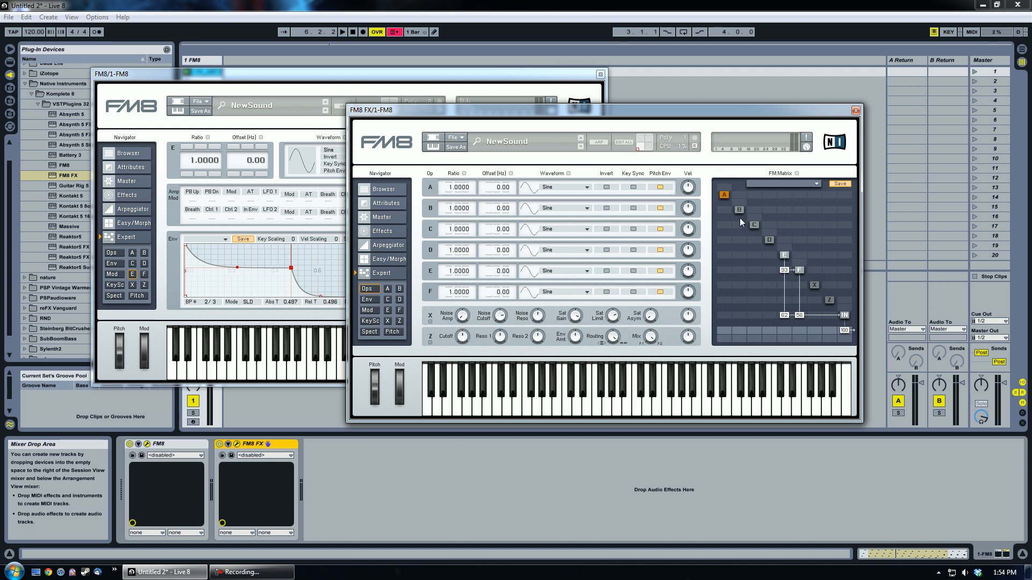
{"action": "mouse_move", "coordinate": [762, 262]}
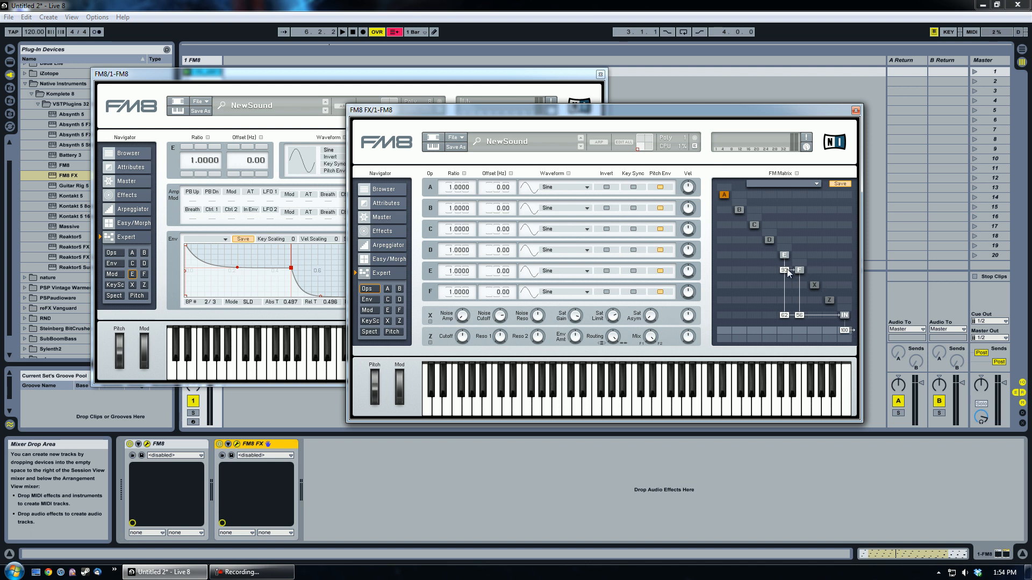
{"action": "mouse_move", "coordinate": [804, 288]}
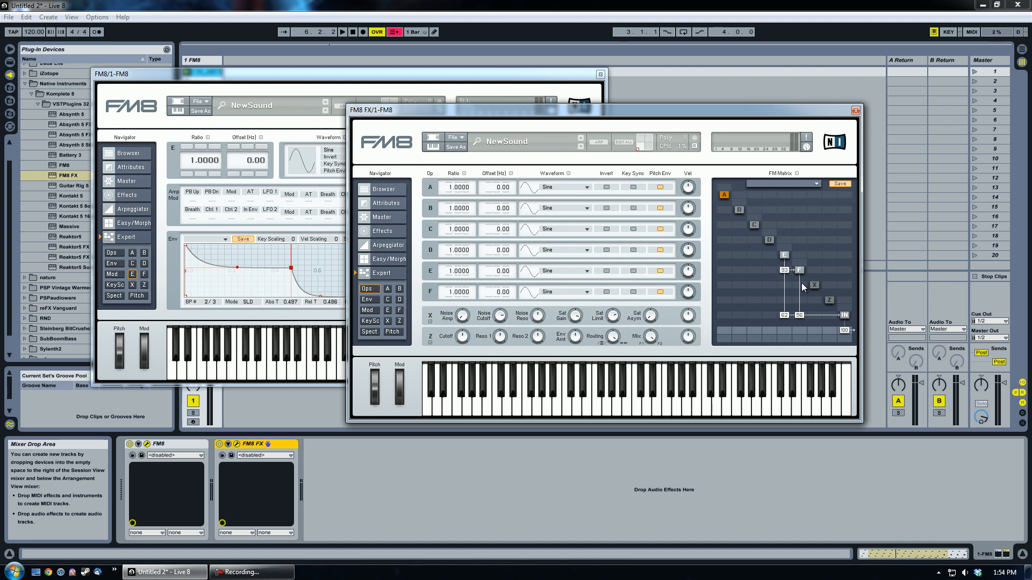